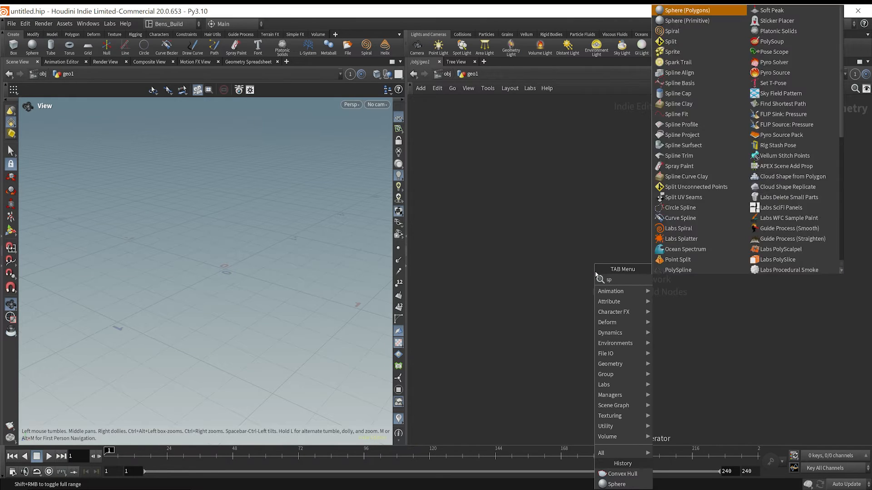
# Step: Add a Sphere (Polygons) node in geo1, briefly trying a Convex Hull node and removing it
pyautogui.click(682, 10)
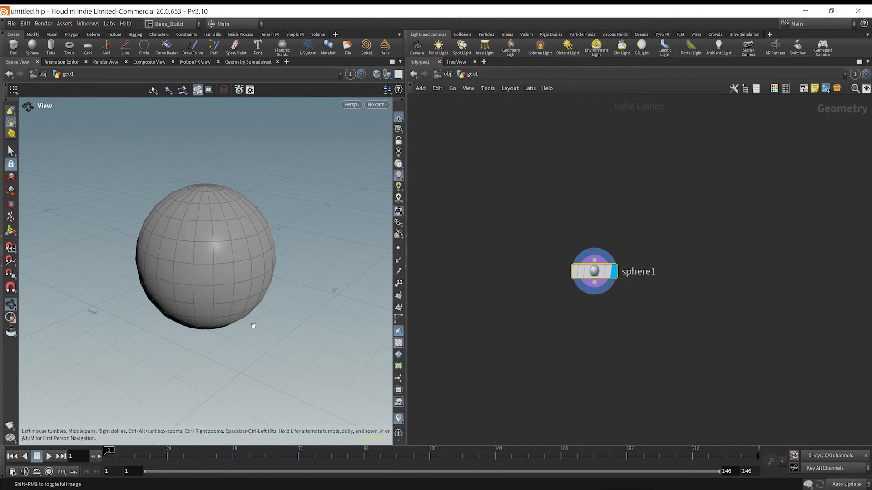
pyautogui.moveTo(239, 302)
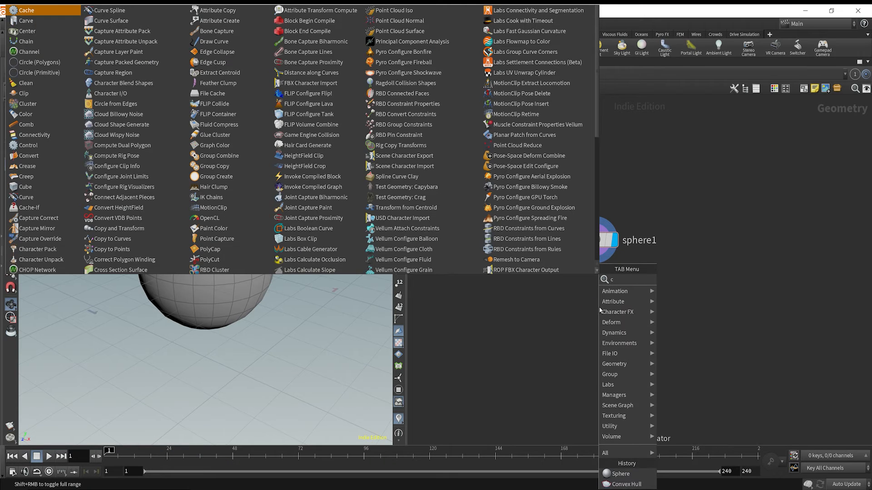
pyautogui.write('onv')
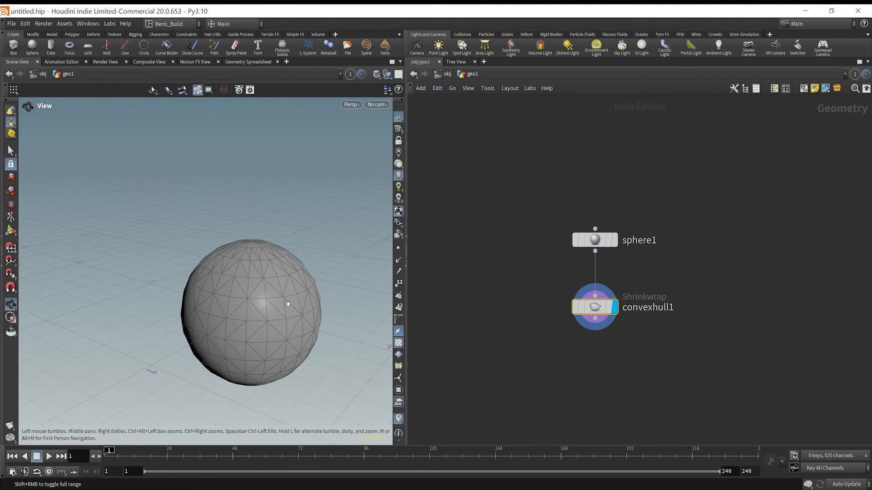
pyautogui.moveTo(287, 304); pyautogui.dragTo(256, 321)
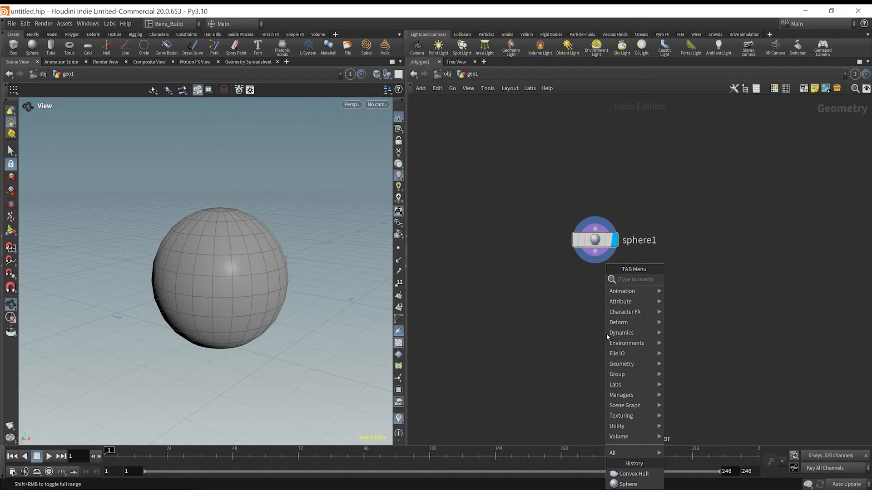
# Step: Add RBD Material Fracture under sphere1, followed by an Exploded View node
pyautogui.write('r')
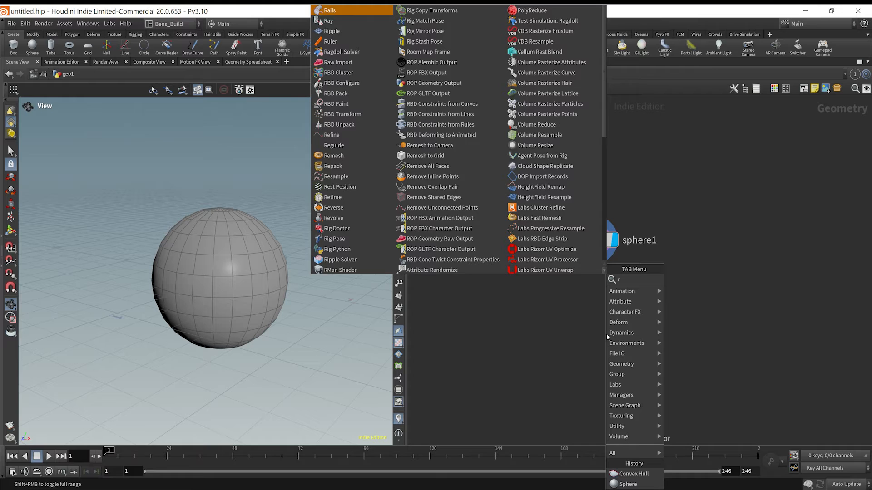
pyautogui.write('bd ma')
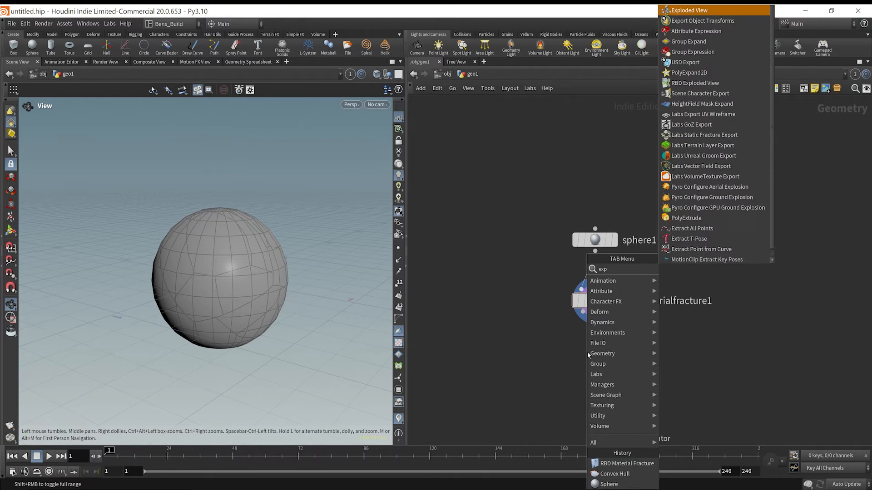
pyautogui.click(689, 10)
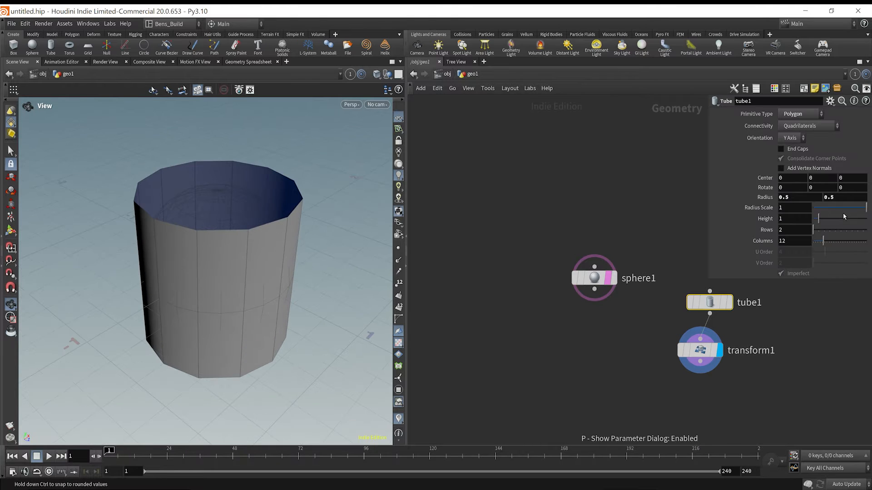
# Step: Stretch the tube taller and add two copies rotated 90 degrees, merged into a cross
pyautogui.moveTo(844, 216); pyautogui.dragTo(825, 218)
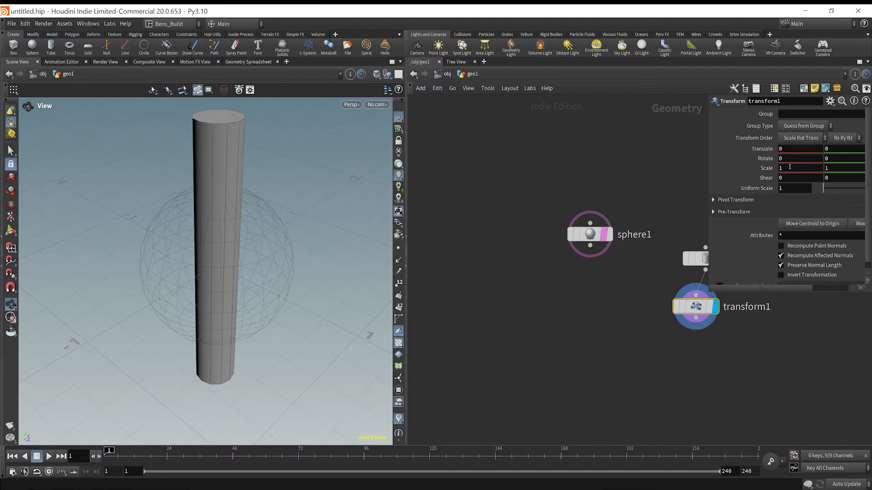
pyautogui.write('90')
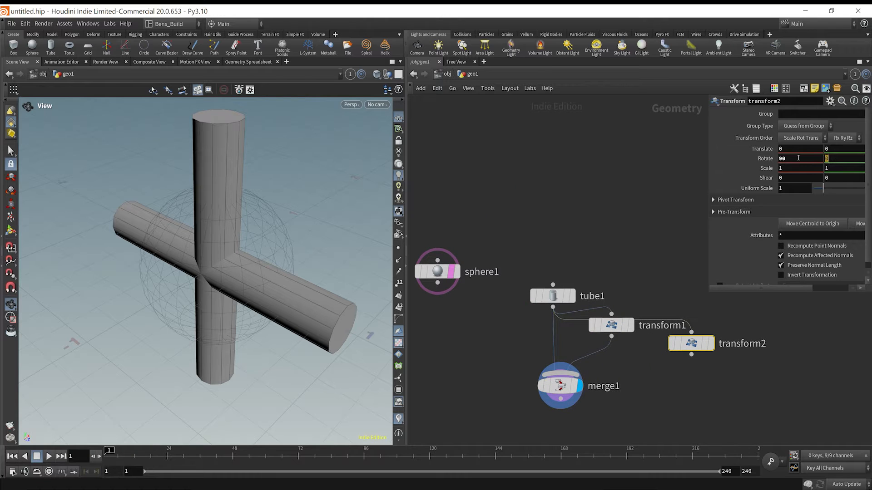
pyautogui.write('90')
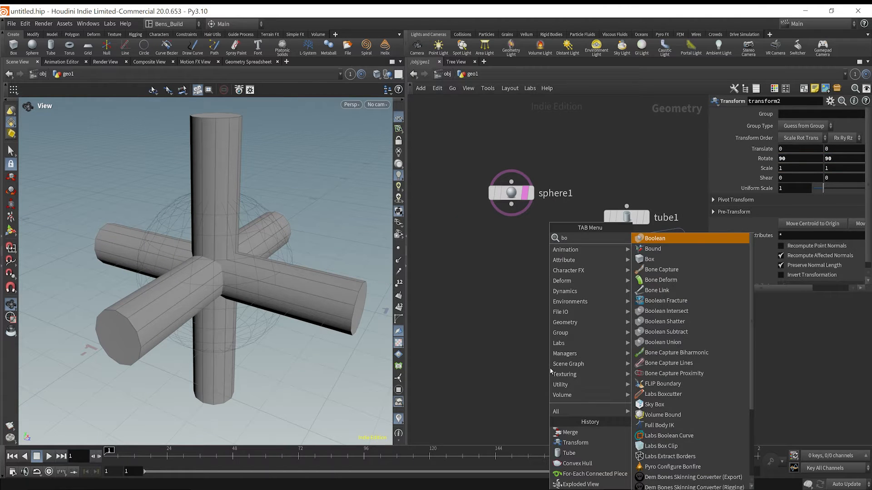
# Step: Subtract merge1 from sphere1 with a Boolean and feed it into an Exploded View
pyautogui.click(654, 238)
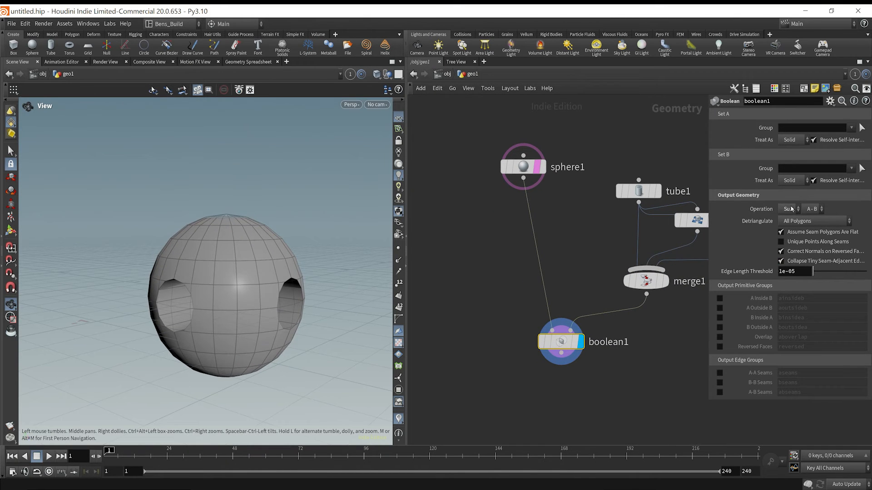
pyautogui.click(788, 209)
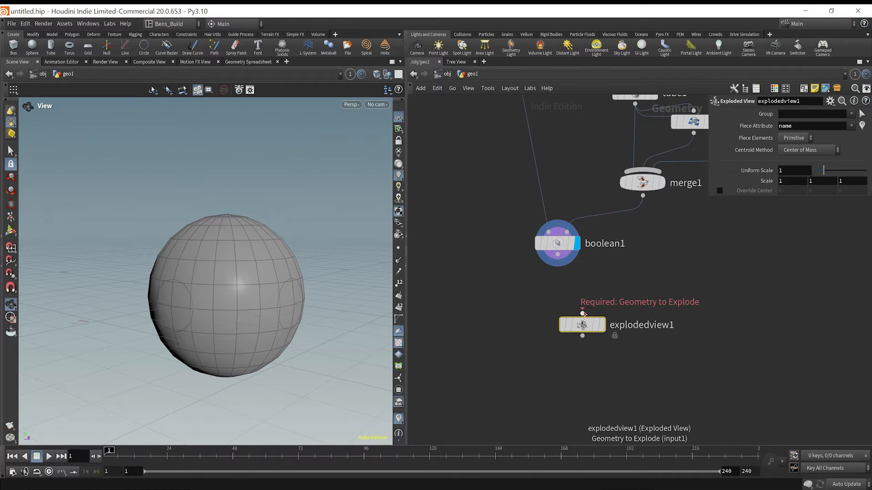
pyautogui.moveTo(798, 170); pyautogui.dragTo(850, 170)
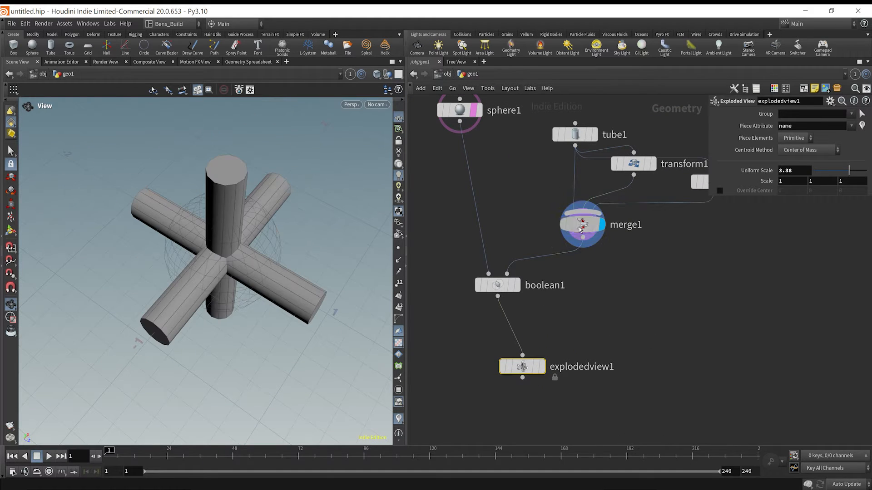
# Step: Insert a Union Boolean after merge1 to fuse the tubes into one solid
pyautogui.write('bo')
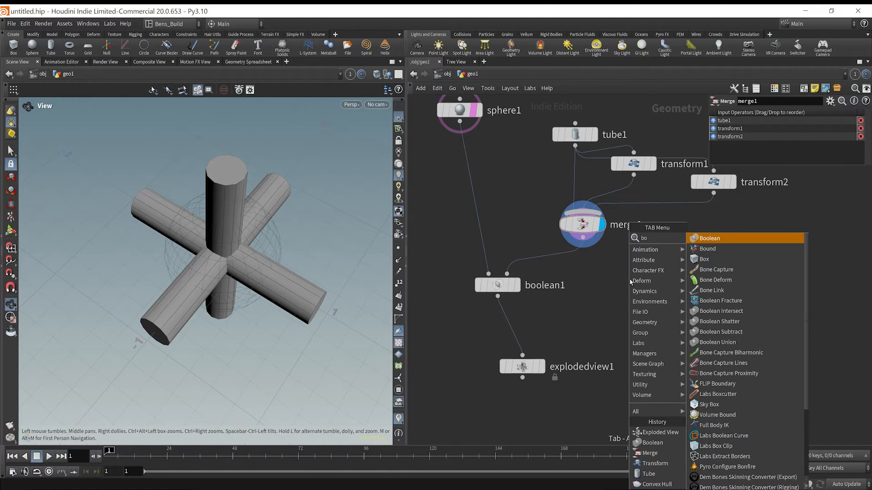
pyautogui.click(709, 238)
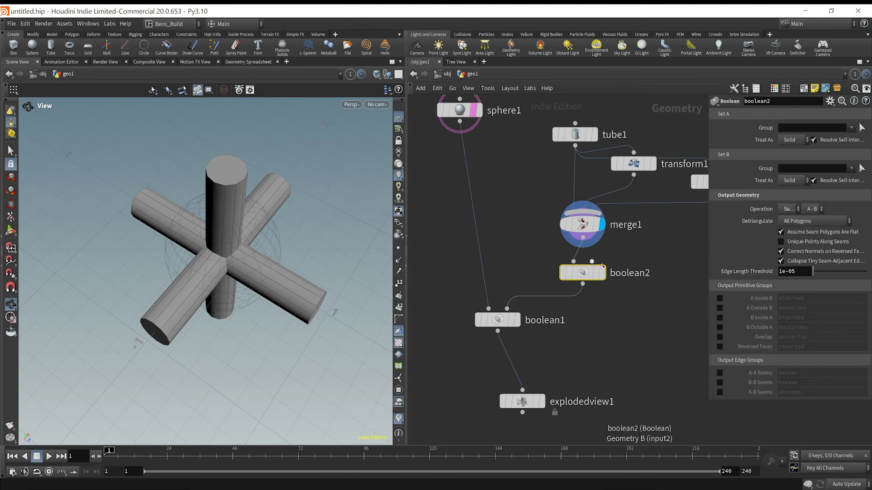
pyautogui.click(788, 208)
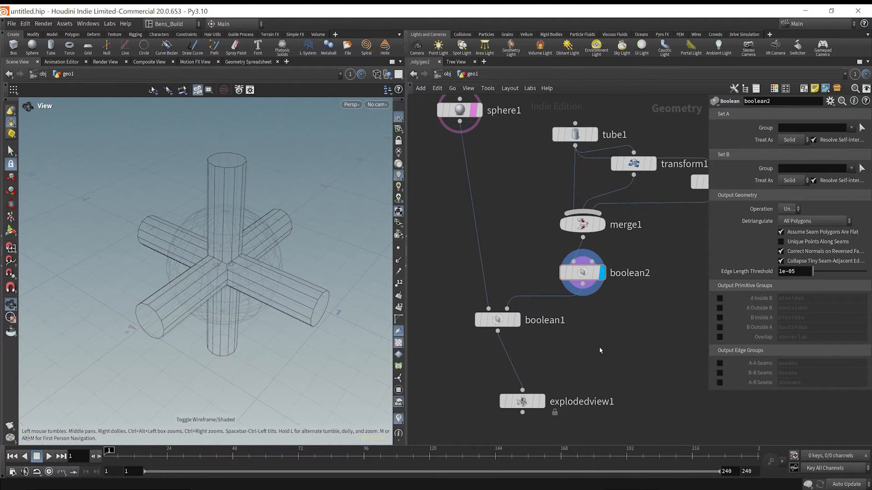
pyautogui.click(497, 320)
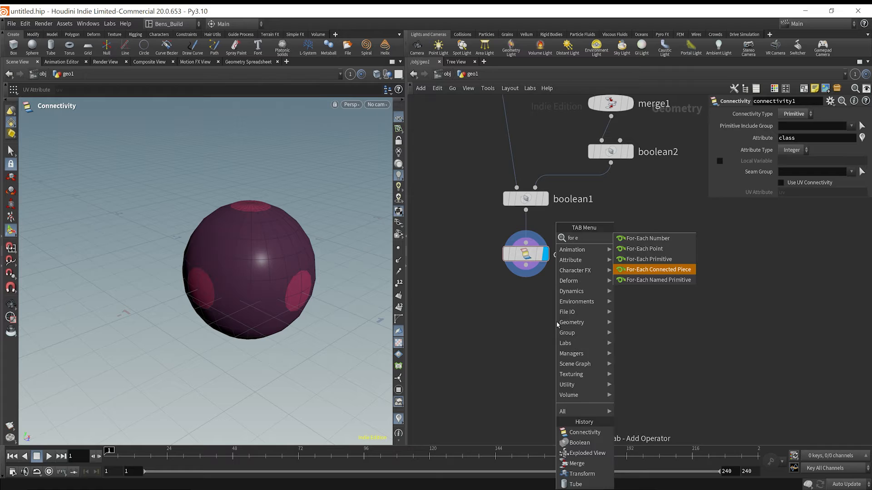
# Step: Add a For-Each Connected Piece loop with a Convex Hull between foreach_begin1 and foreach_end1
pyautogui.click(658, 269)
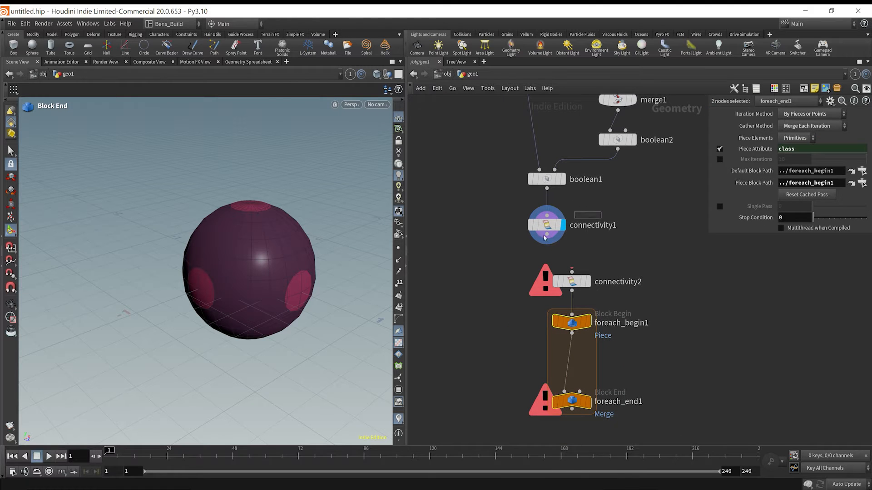
pyautogui.press('tab')
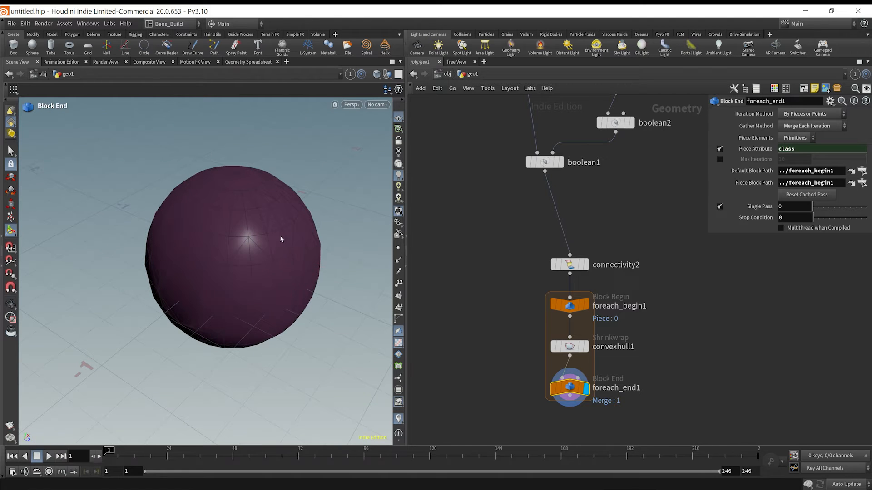
pyautogui.moveTo(796, 206); pyautogui.dragTo(817, 206)
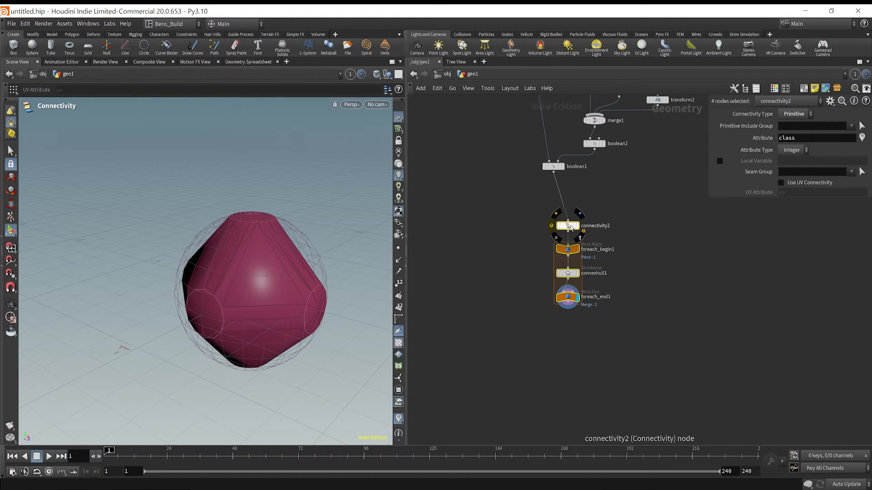
# Step: Set boolean1 to Shatter, pack pieces with an Assemble node, and insert a Transform above
pyautogui.click(565, 166)
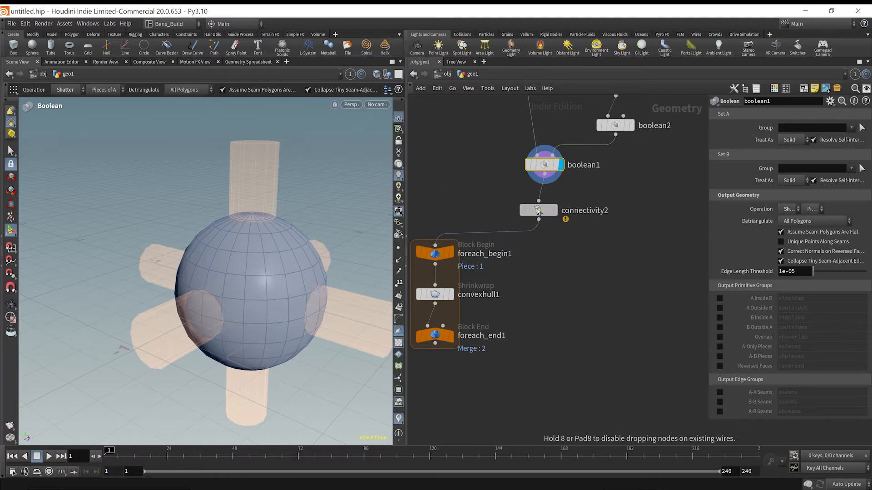
pyautogui.click(538, 211)
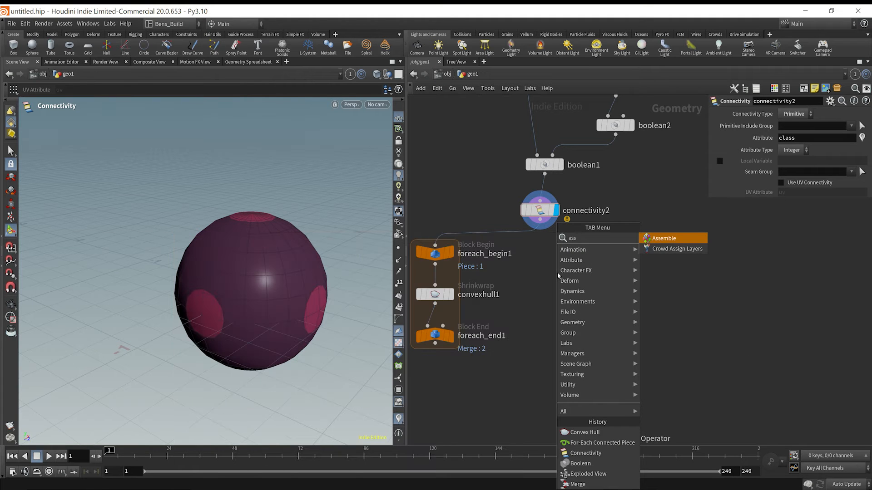
pyautogui.click(663, 238)
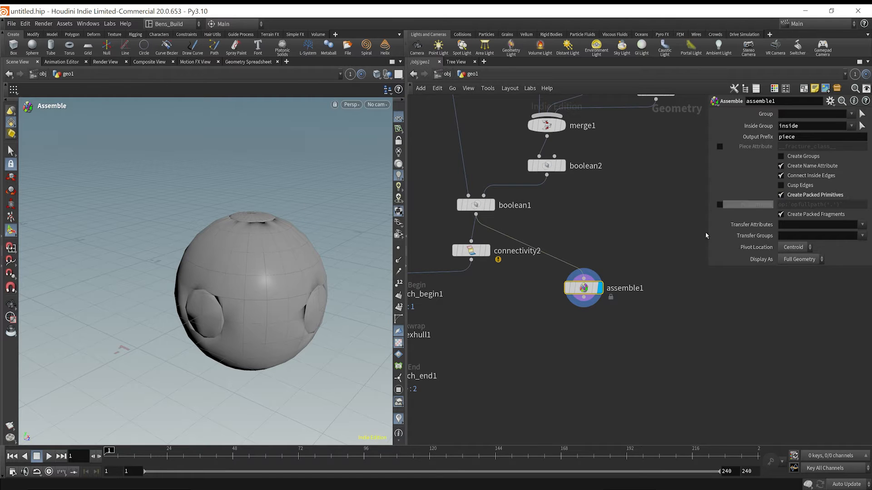
pyautogui.moveTo(583, 288)
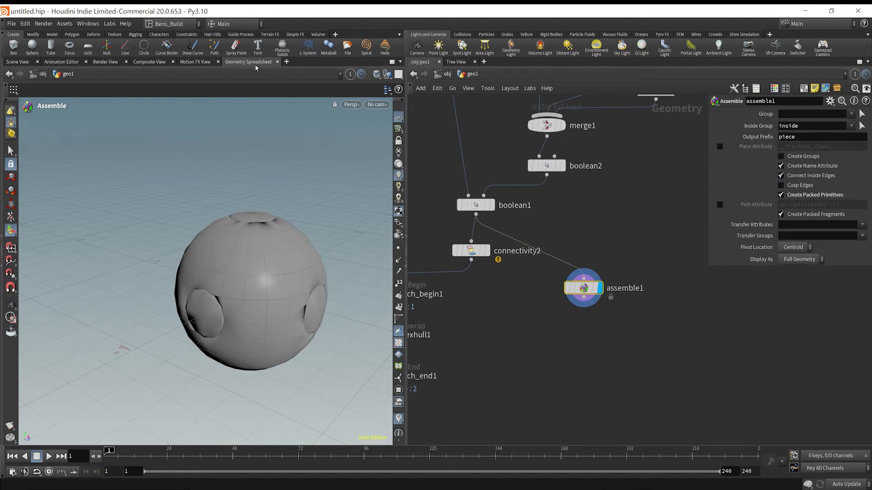
pyautogui.click(247, 61)
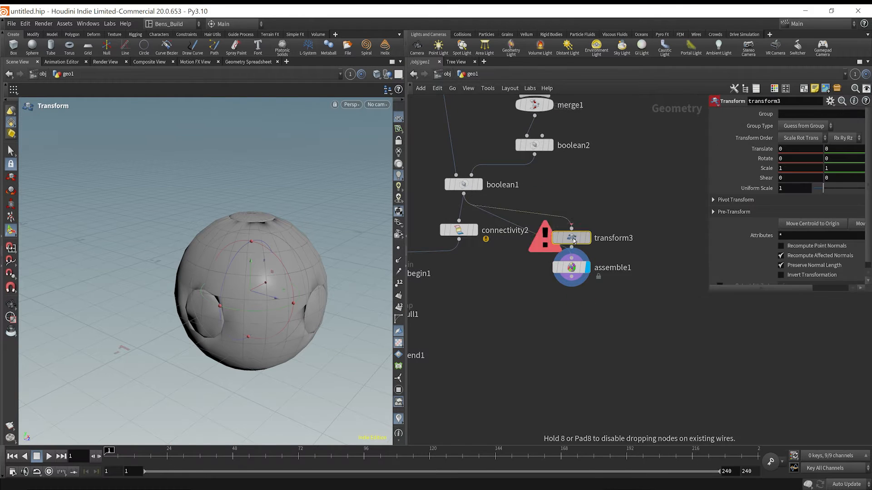
# Step: Raise transform3 to Translate Y 0.9 and build a DOP network with packed RBD, solver, gravity, ground
pyautogui.write('0.9')
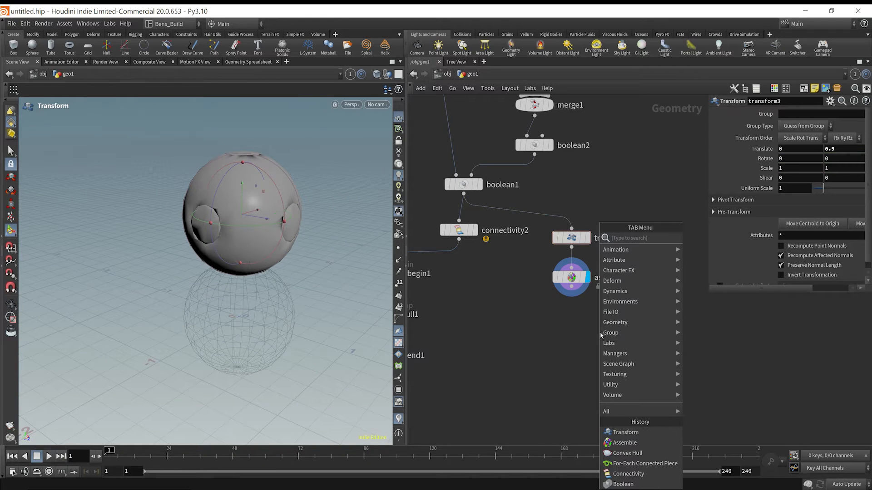
pyautogui.write('rbd')
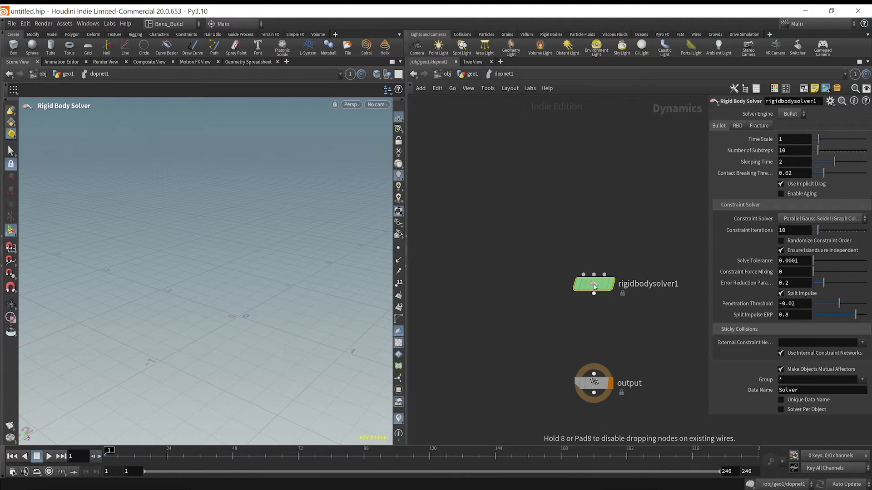
pyautogui.click(592, 283)
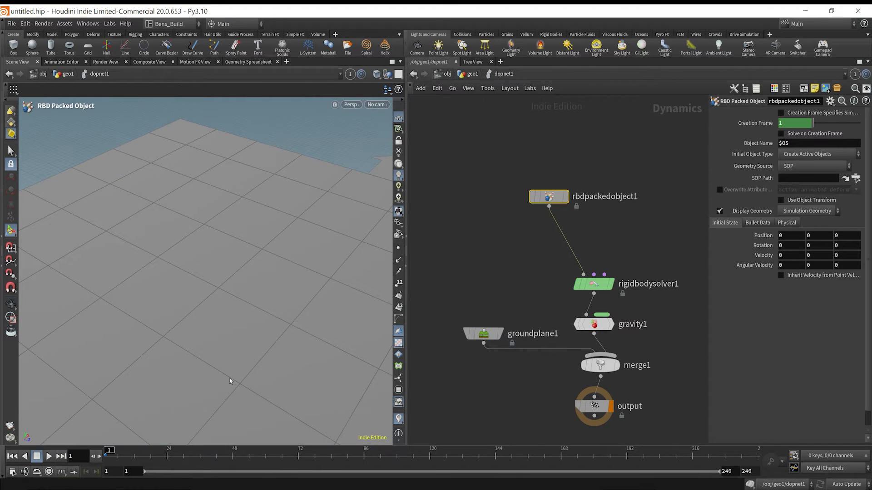
# Step: Choose the packed object's geometry source and play the falling-sphere simulation
pyautogui.click(815, 166)
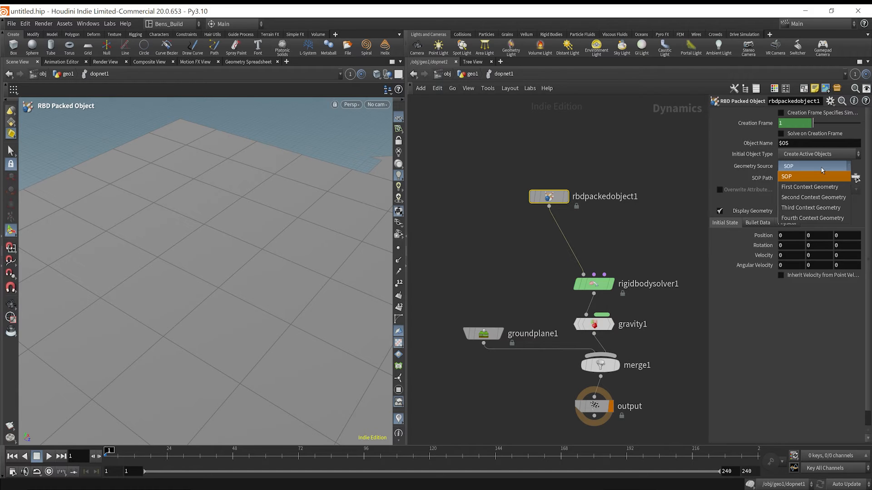
pyautogui.click(813, 187)
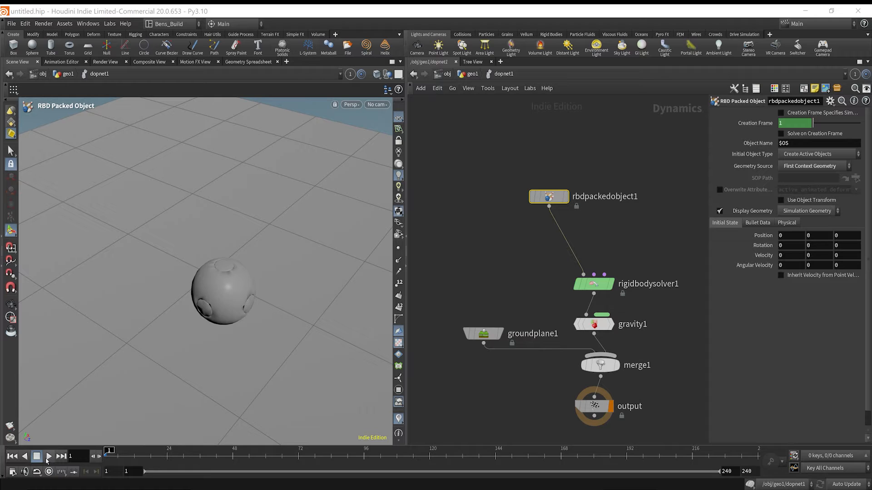
pyautogui.click(48, 455)
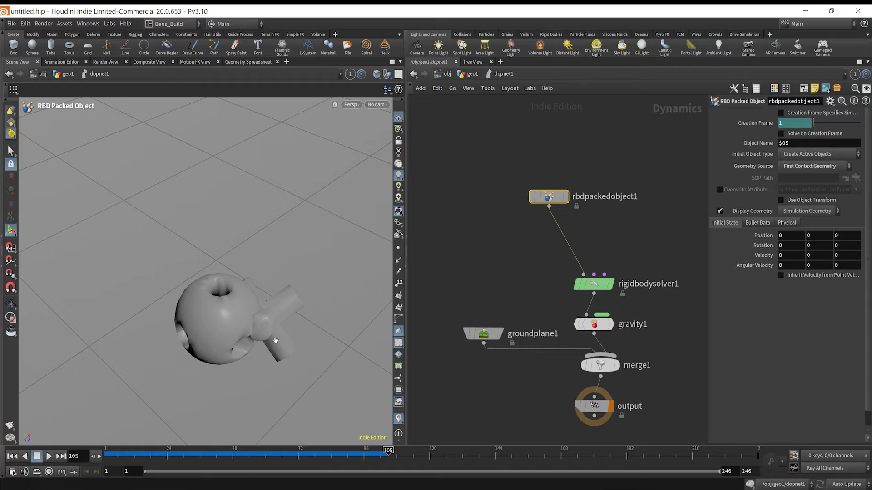
pyautogui.moveTo(273, 339); pyautogui.dragTo(312, 289)
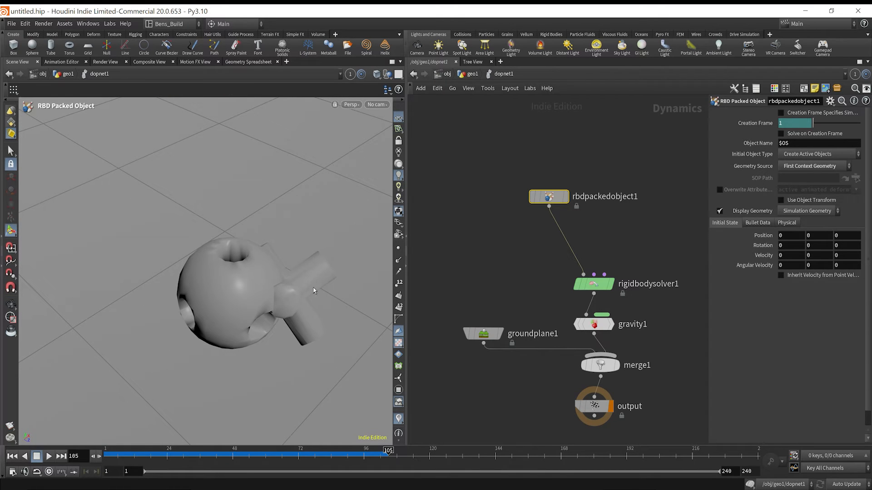
pyautogui.moveTo(266, 312)
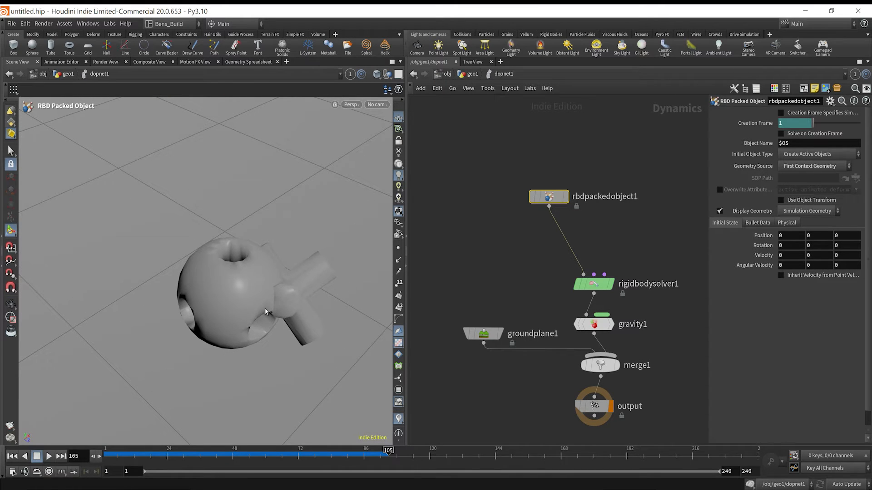
# Step: Enable Show Guide Geometry on rbdpackedobject1's Bullet Data tab, replay, and return to geo1
pyautogui.click(593, 283)
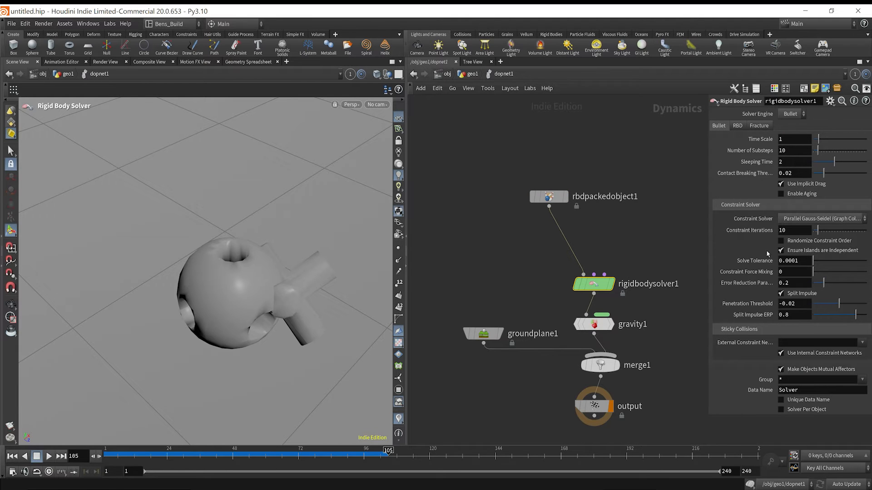
pyautogui.click(547, 196)
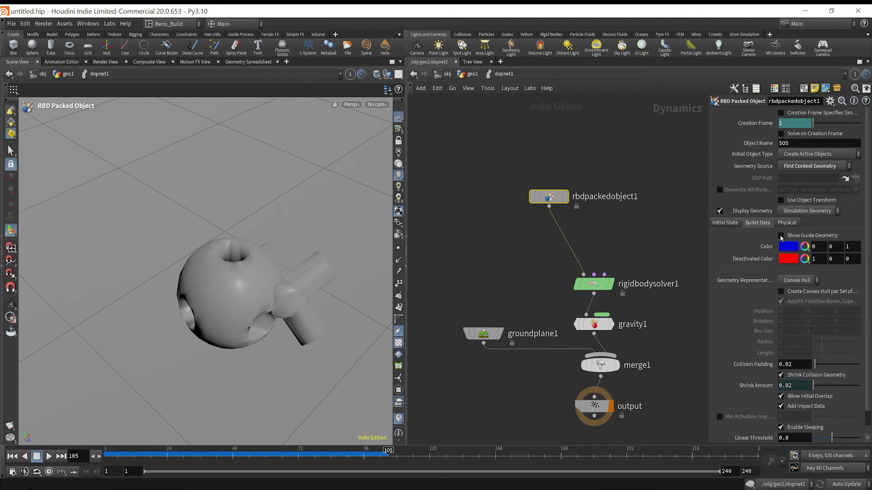
pyautogui.click(49, 457)
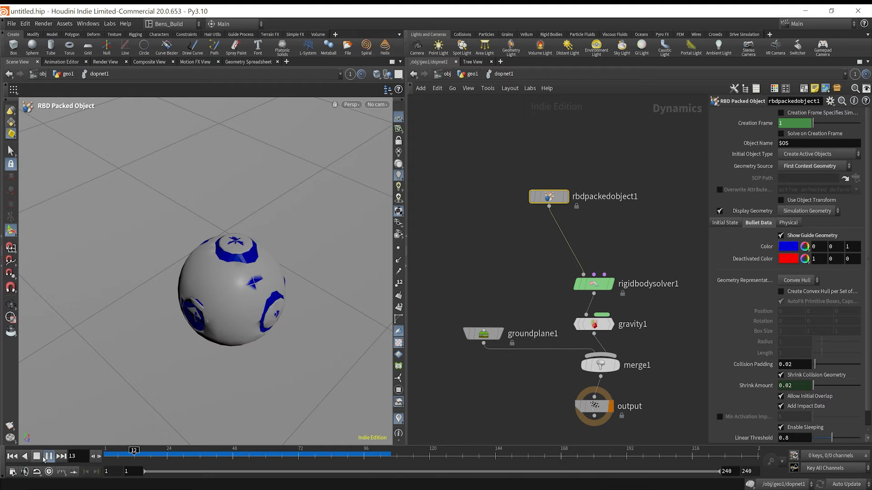
pyautogui.click(49, 456)
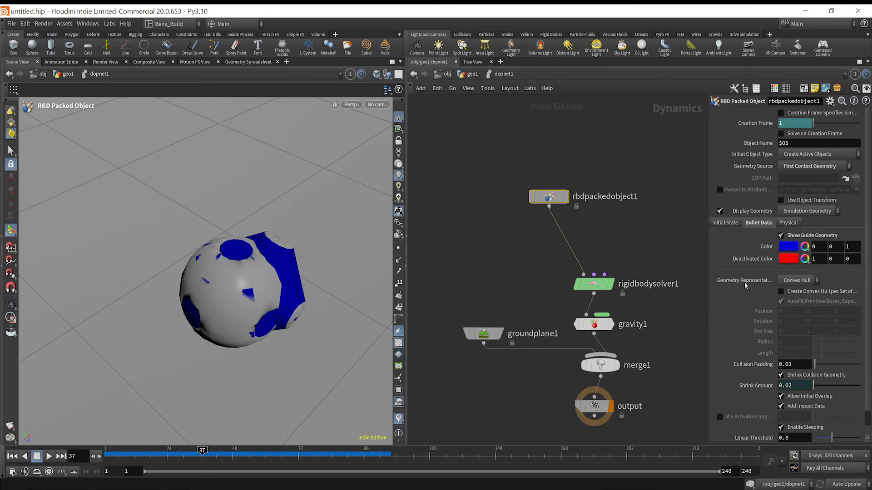
pyautogui.click(592, 283)
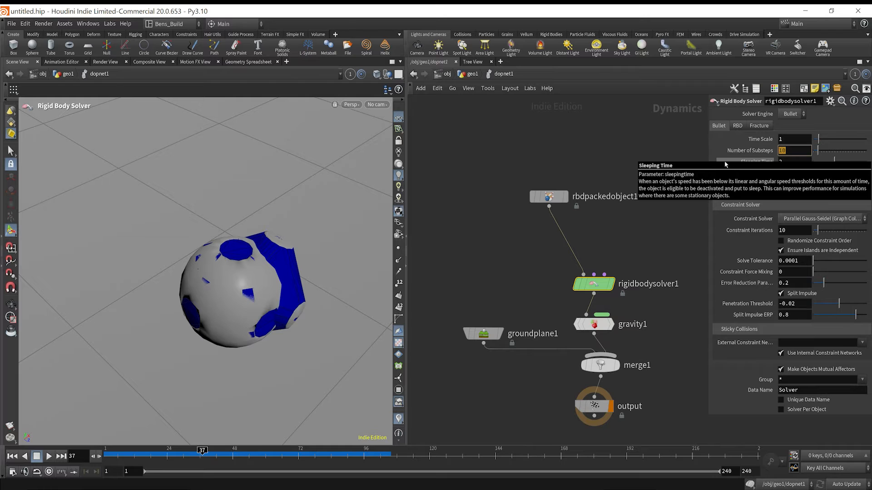
pyautogui.click(48, 457)
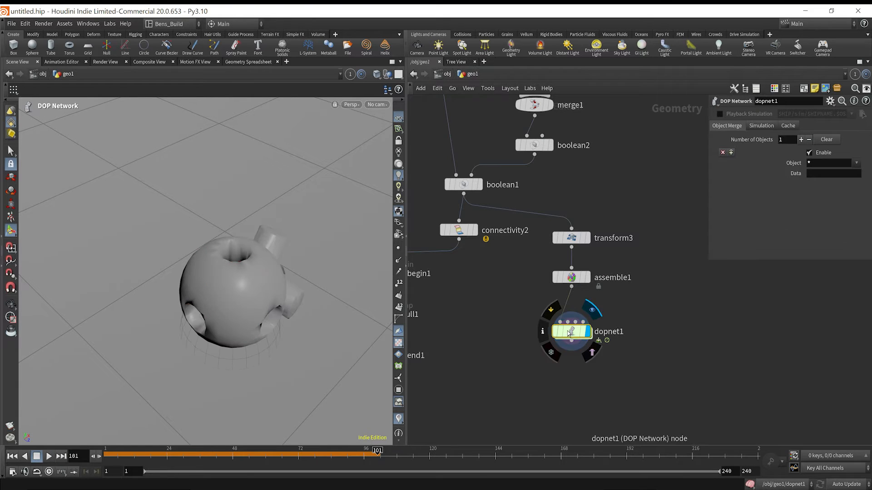
pyautogui.doubleClick(570, 332)
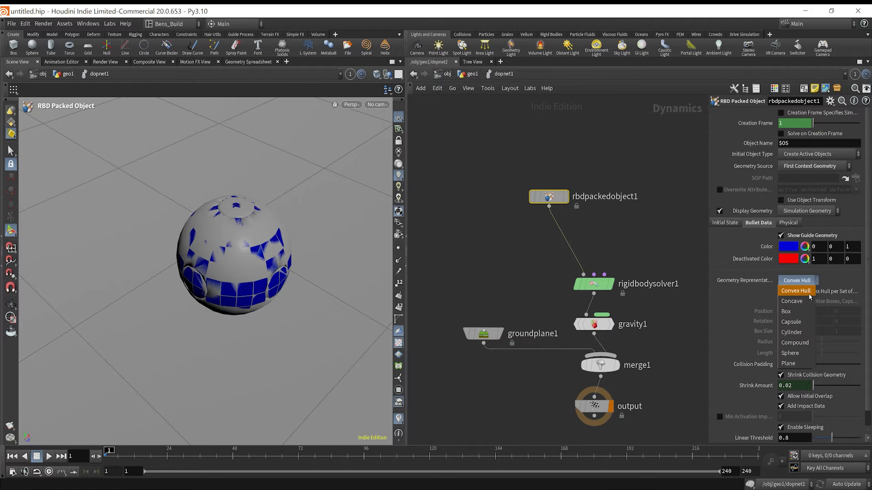
pyautogui.click(791, 300)
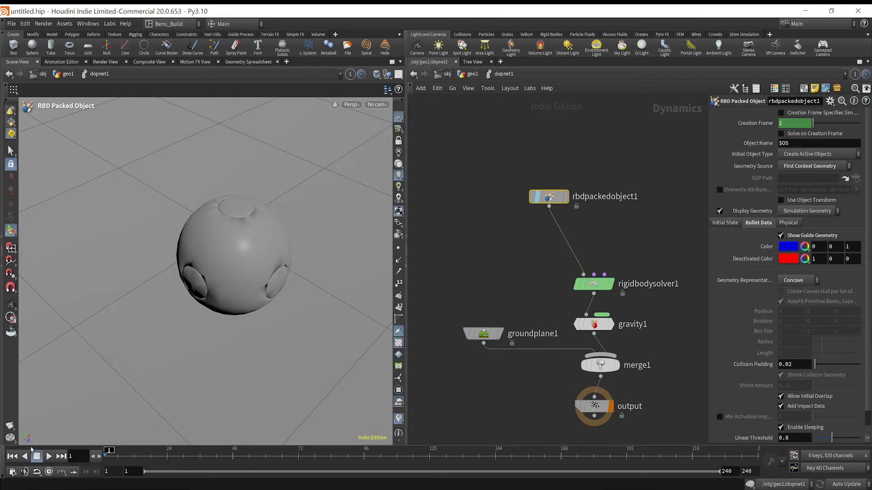
pyautogui.click(47, 456)
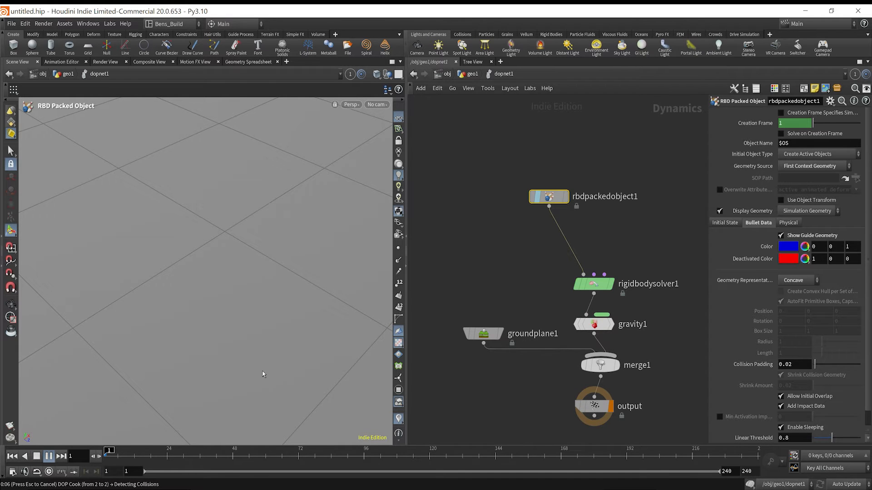
pyautogui.moveTo(172, 442)
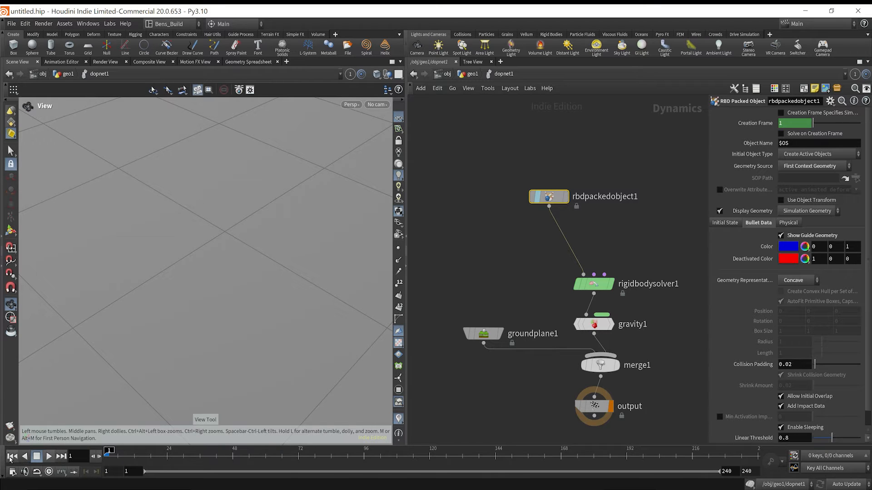
pyautogui.click(795, 280)
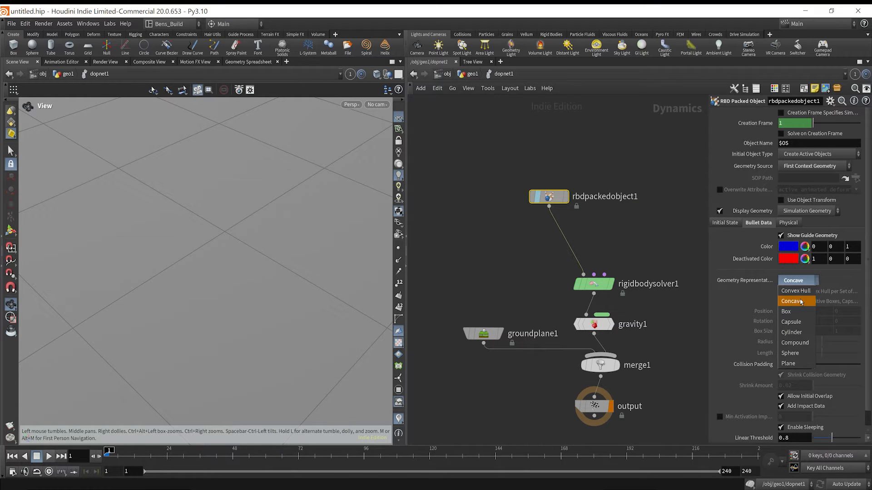
pyautogui.click(796, 291)
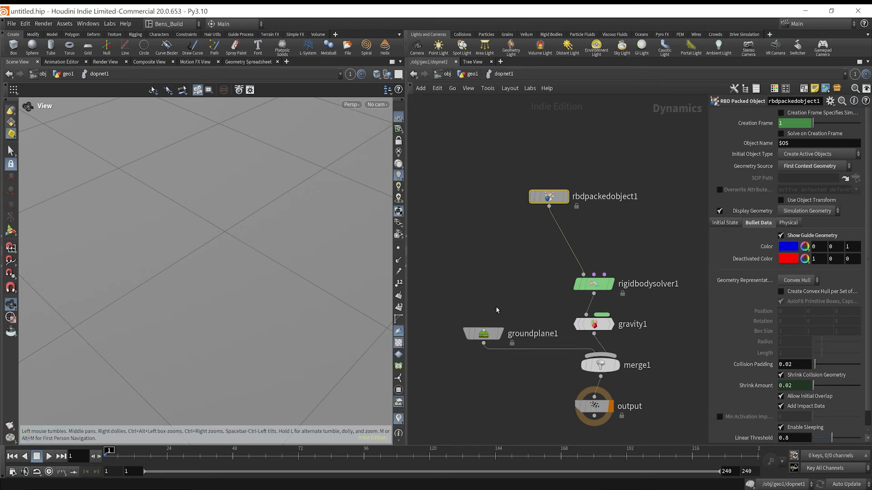
pyautogui.moveTo(109, 450); pyautogui.dragTo(181, 451)
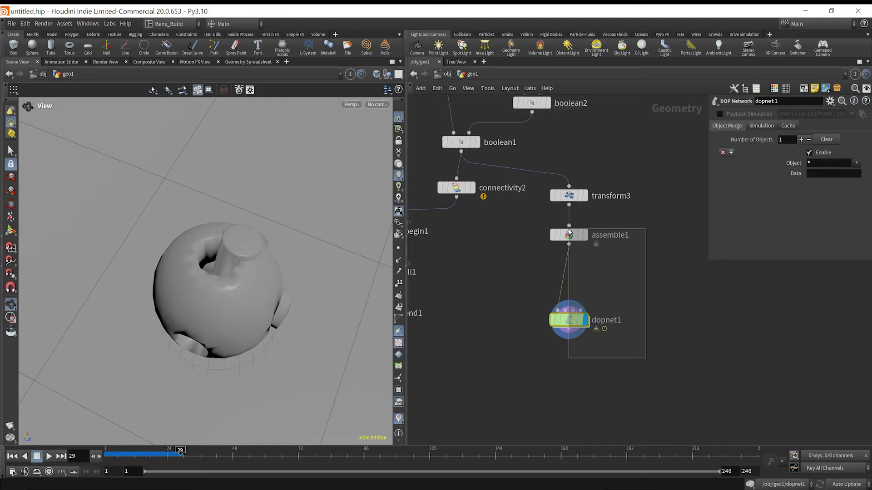
# Step: Add Unpack after assemble1, inspect the name attribute, and rename name to parentName
pyautogui.click(568, 234)
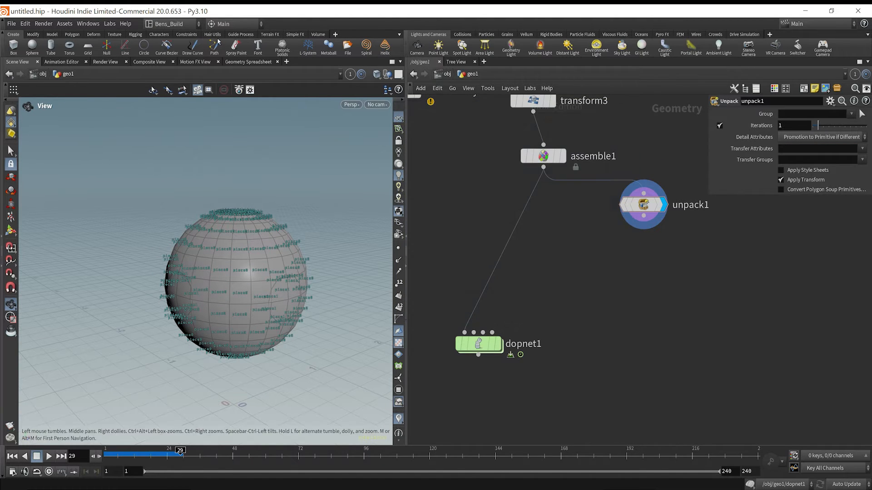
pyautogui.click(248, 61)
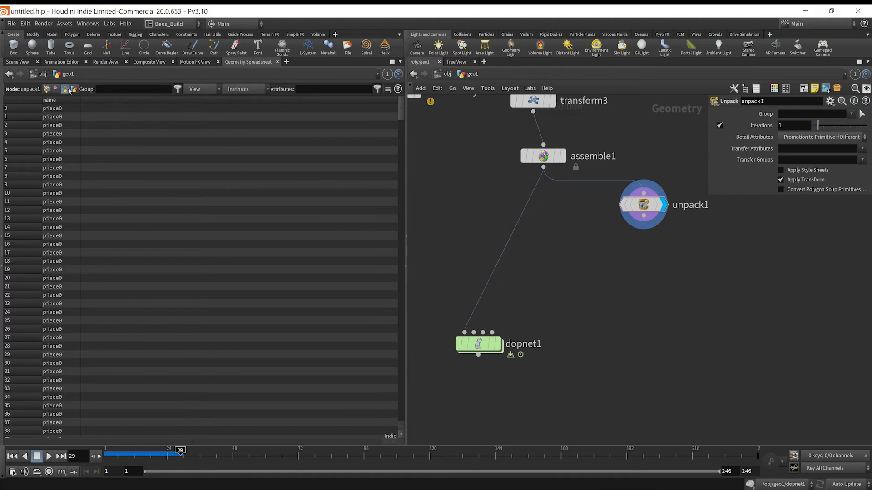
pyautogui.scroll(-3)
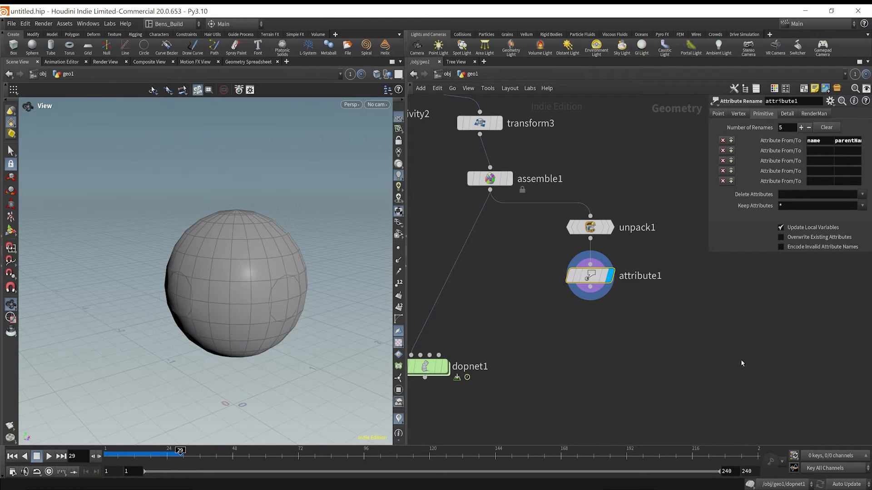
# Step: Add a Convex Decomposition node below attribute1 with an Exploded View underneath
pyautogui.press('tab')
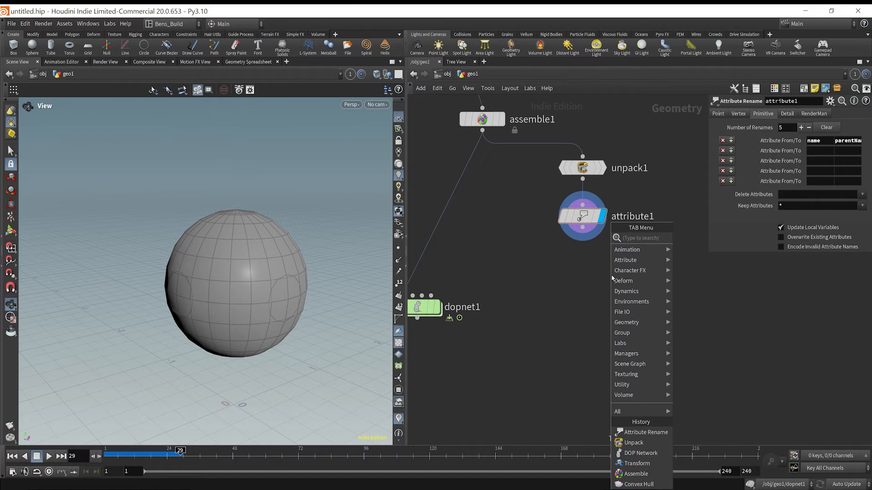
pyautogui.write('for e')
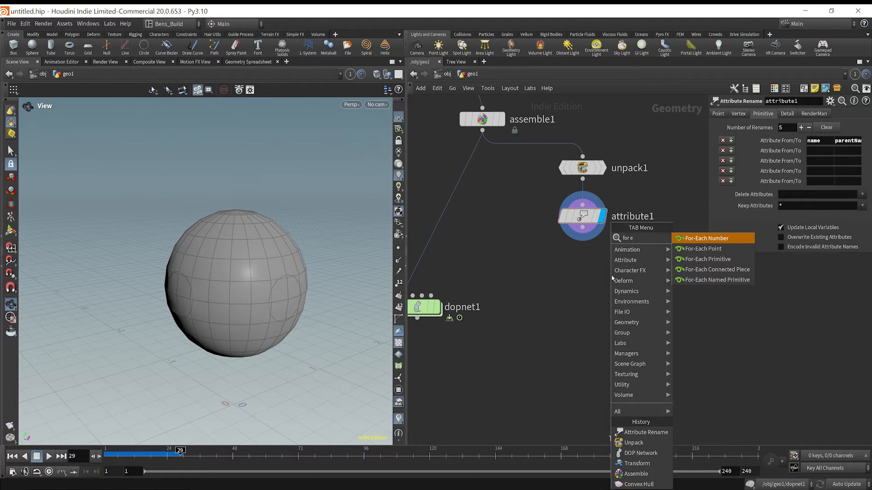
pyautogui.write('c')
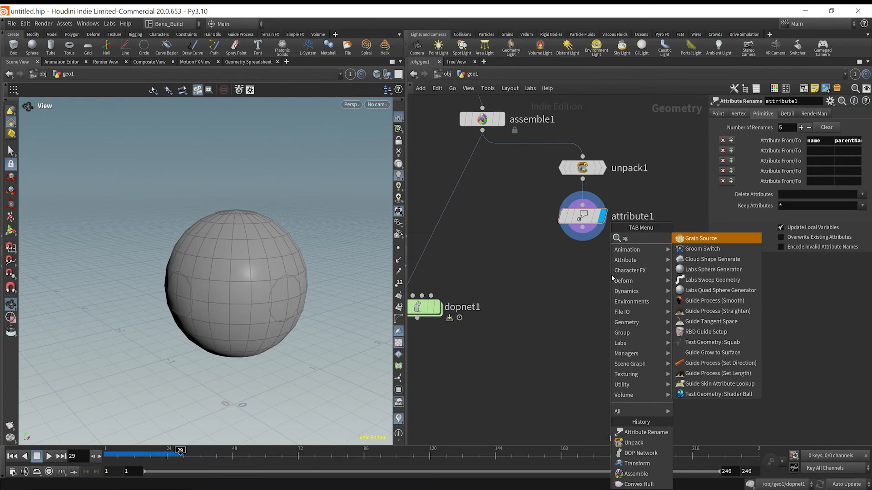
pyautogui.write('conve')
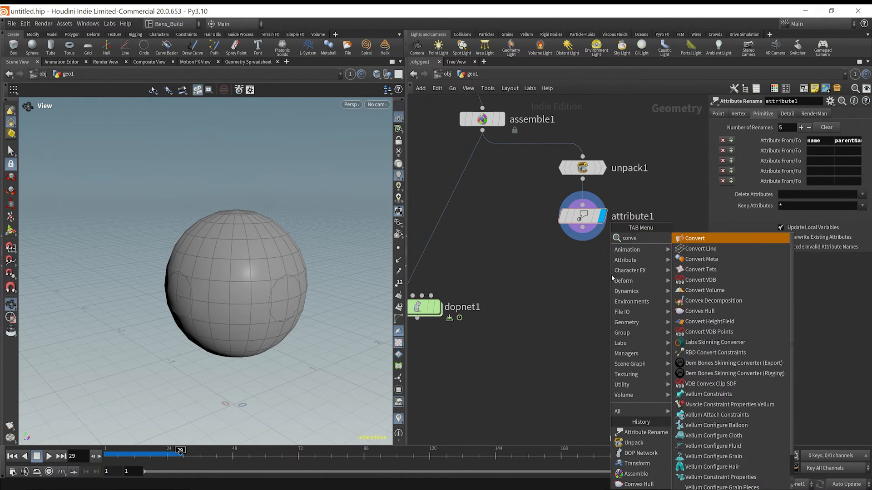
pyautogui.click(713, 300)
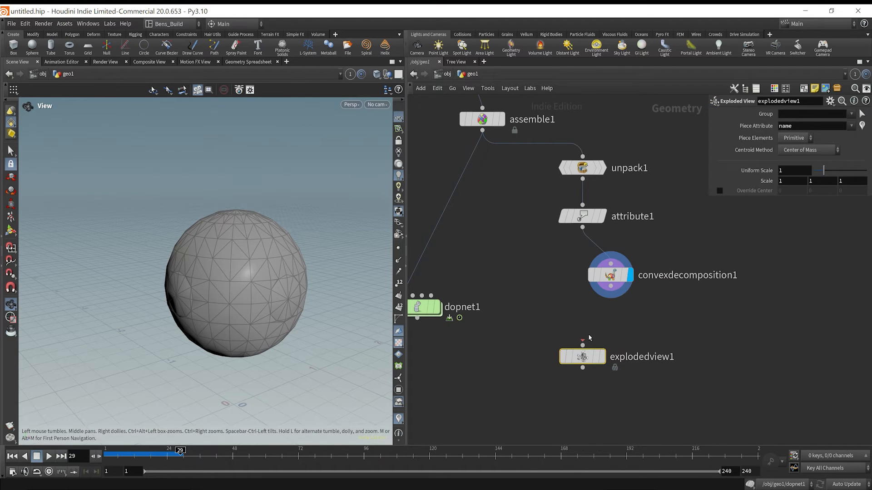
# Step: Lower Convex Decomposition max concavity to 0.01 and raise the exploded view's uniform scale
pyautogui.click(610, 275)
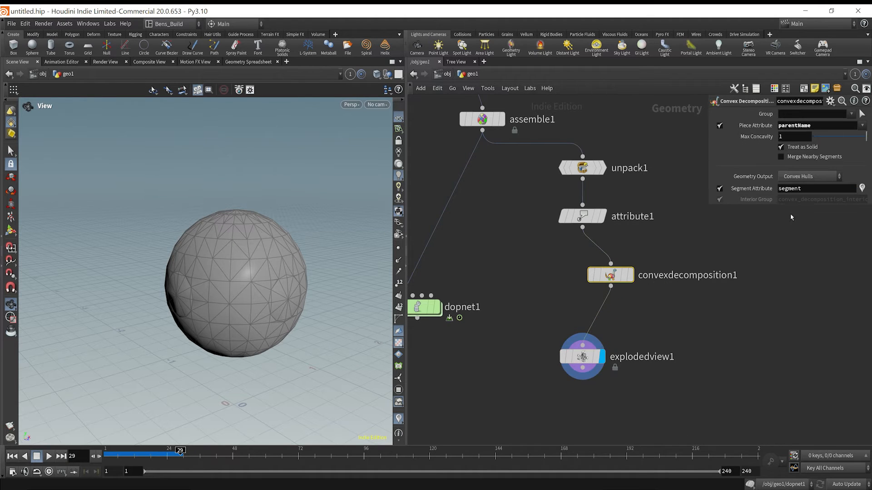
pyautogui.moveTo(610, 275)
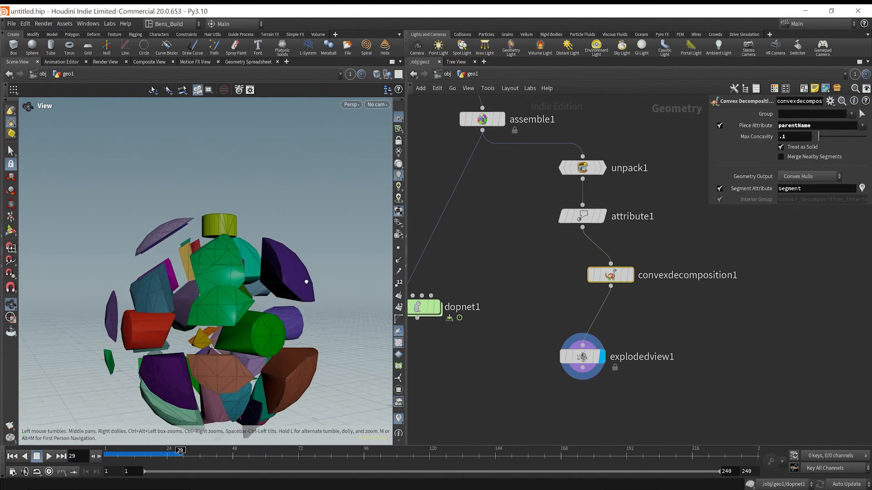
pyautogui.click(795, 136)
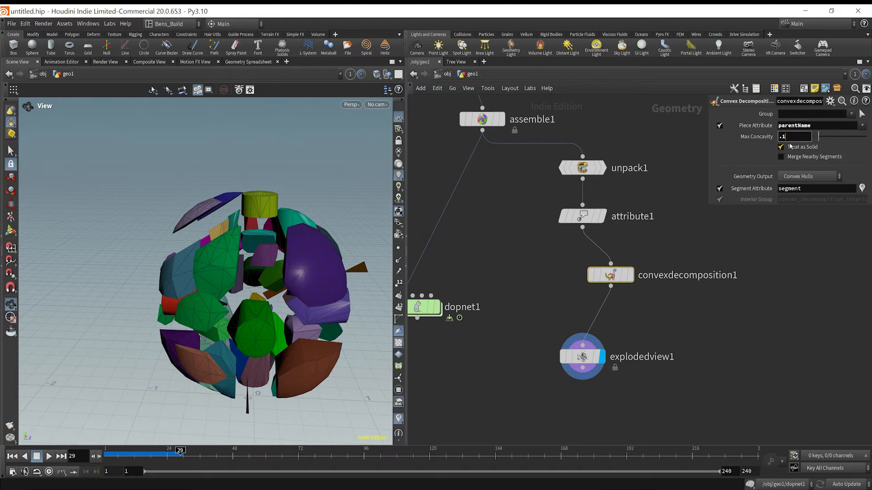
pyautogui.write('.05')
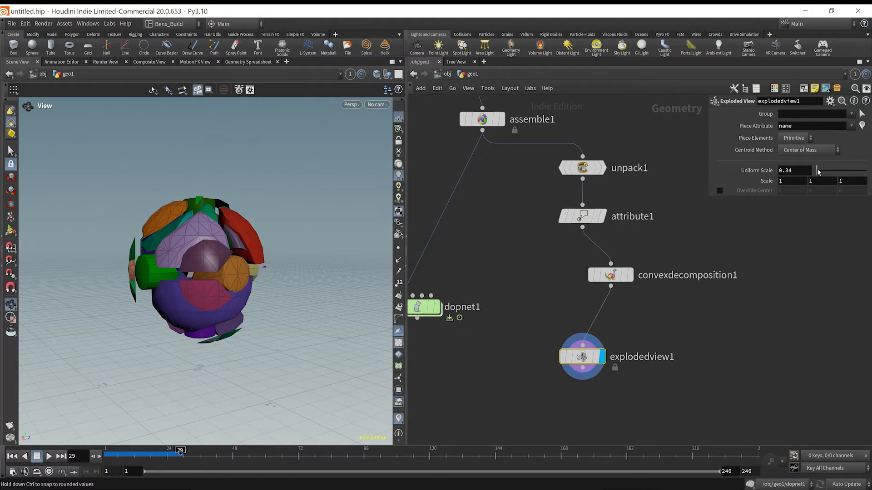
pyautogui.moveTo(817, 170); pyautogui.dragTo(834, 170)
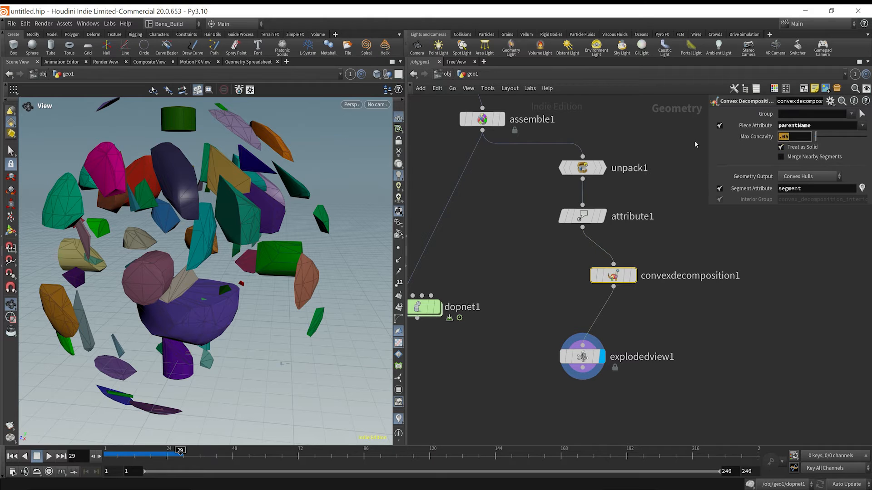
pyautogui.write('0.01')
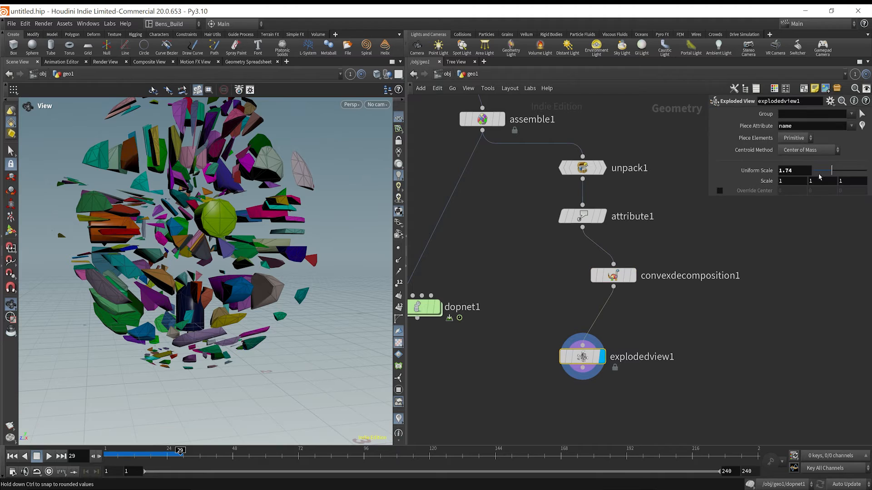
pyautogui.moveTo(831, 171); pyautogui.dragTo(817, 170)
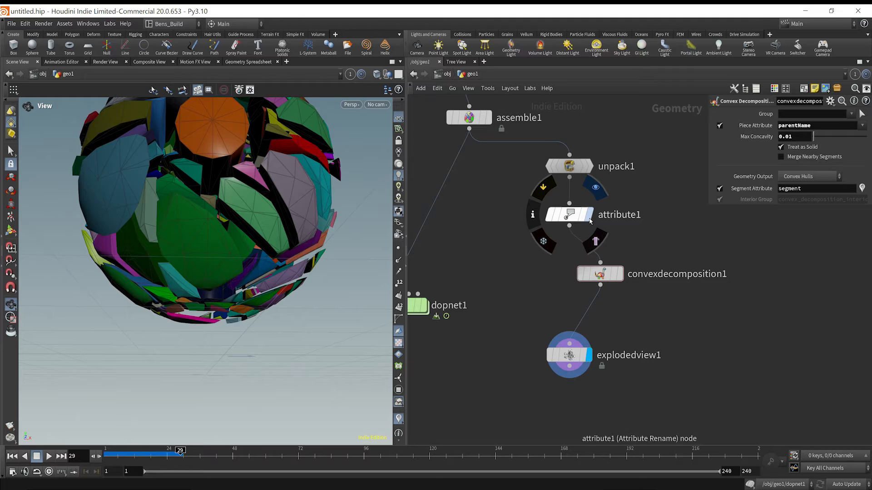
# Step: Insert a Blast node before convexdecomposition1 keeping only primitives 312-527
pyautogui.click(567, 215)
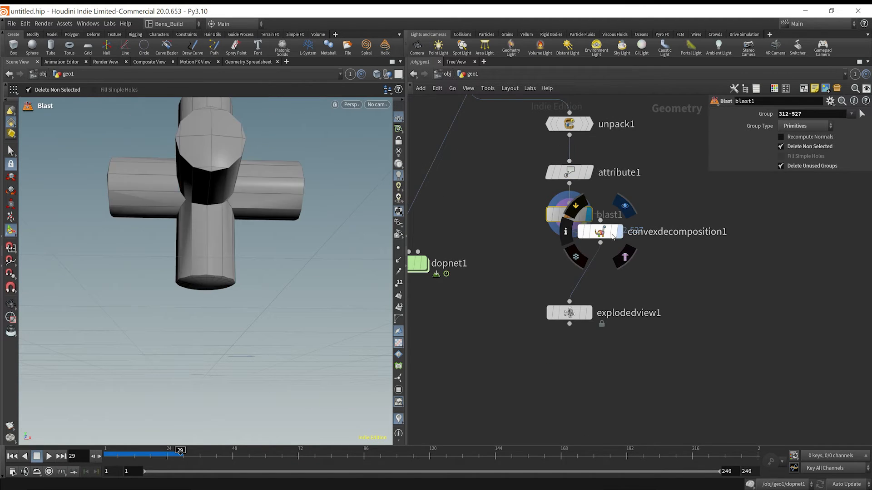
pyautogui.click(568, 312)
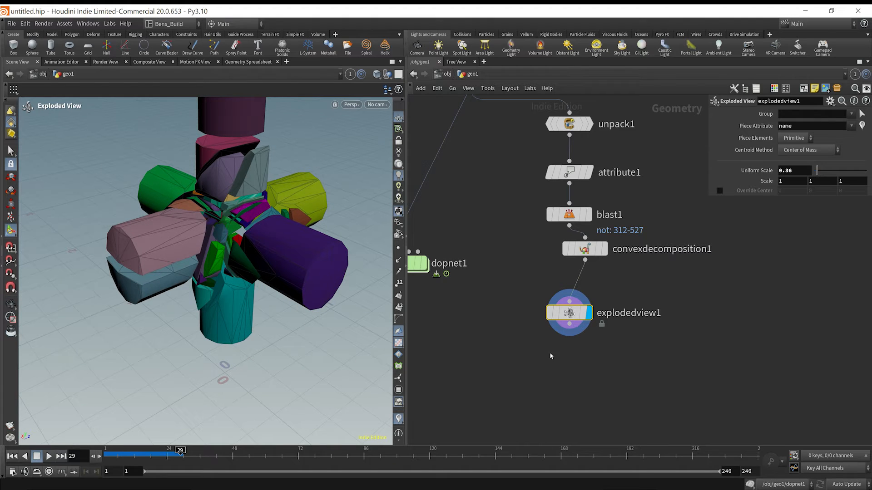
pyautogui.moveTo(606, 266)
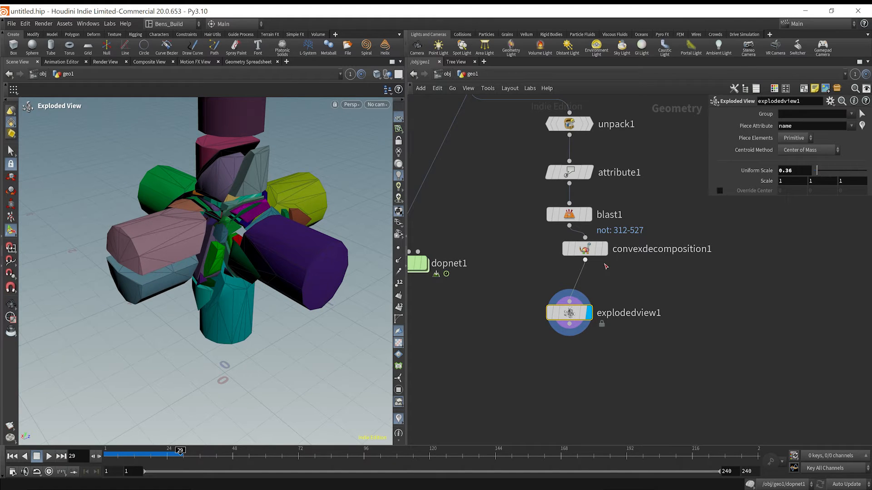
pyautogui.moveTo(614, 285)
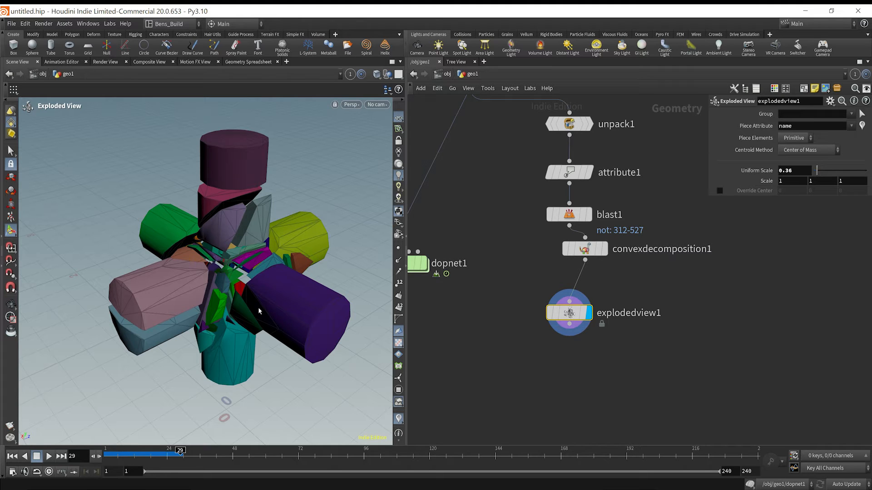
pyautogui.moveTo(605, 318)
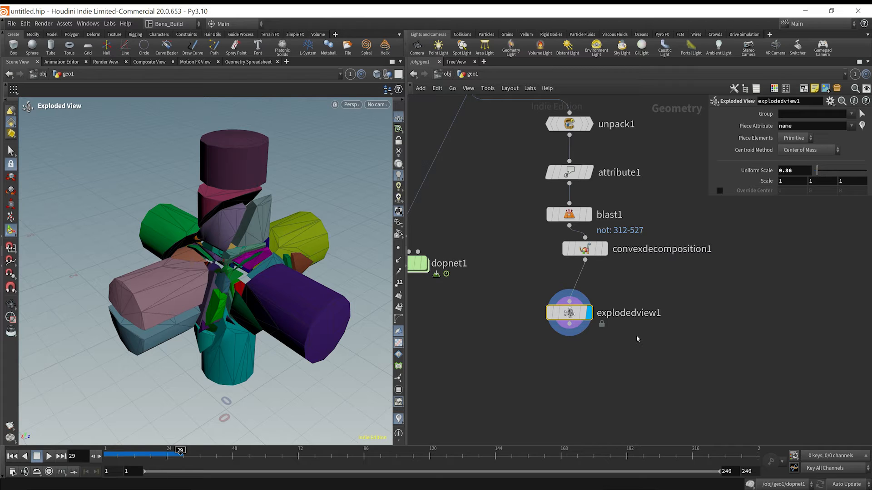
pyautogui.moveTo(623, 261)
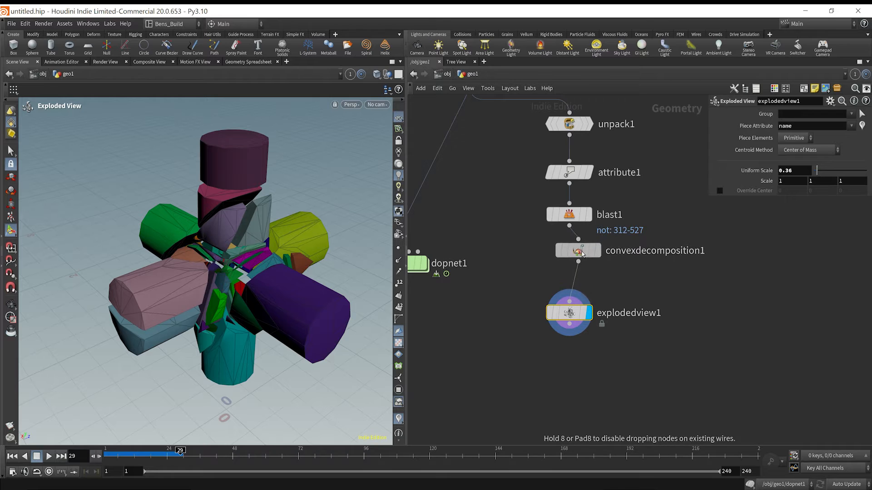
# Step: Add a primitive wrangle after convexdecomposition1 and start the name expression with "_child_"
pyautogui.click(577, 250)
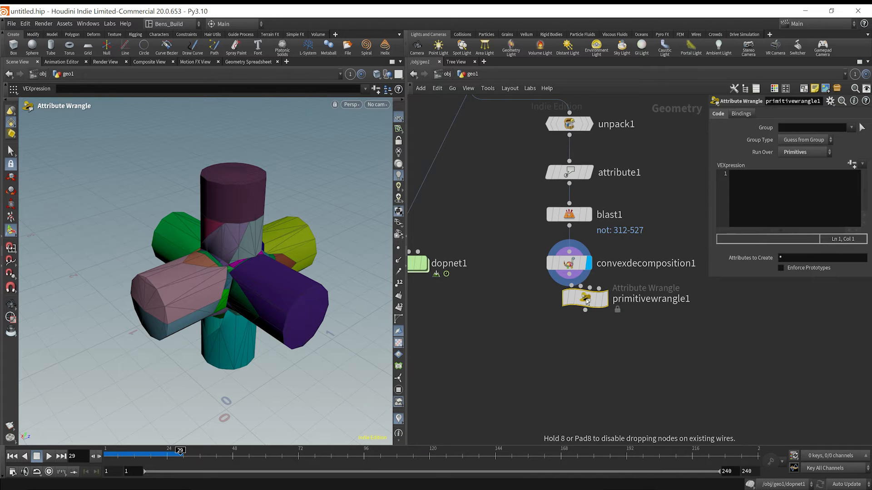
pyautogui.moveTo(569, 263)
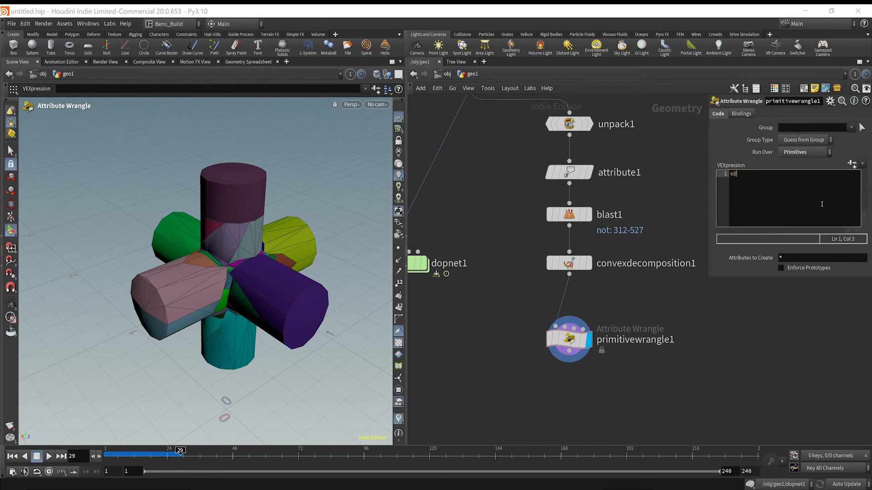
pyautogui.write('@name = "')
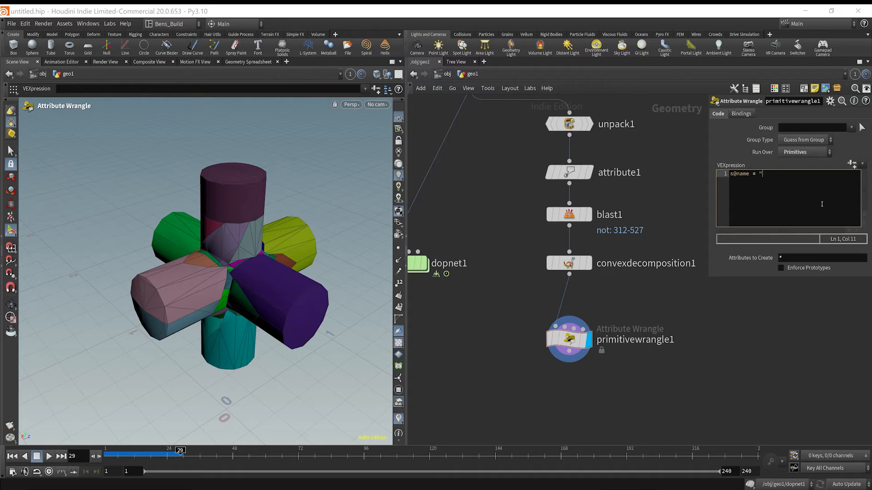
pyautogui.write('child_')
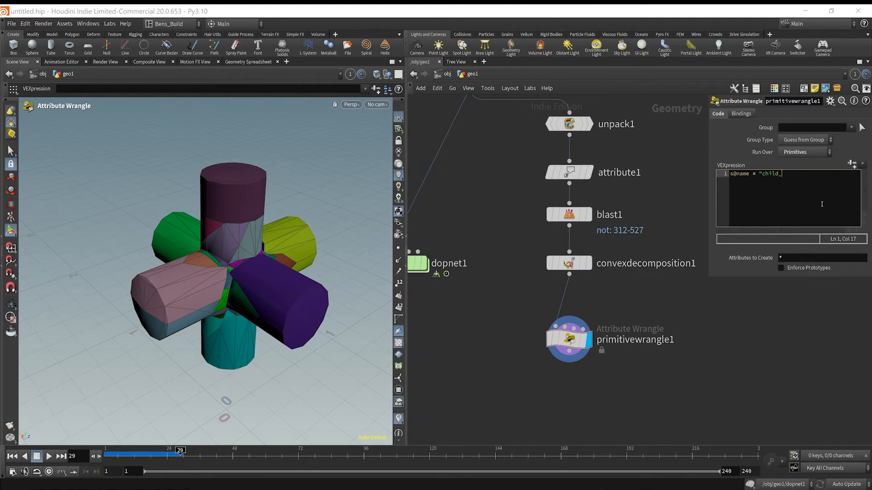
pyautogui.write('+ itoa(i@segment);')
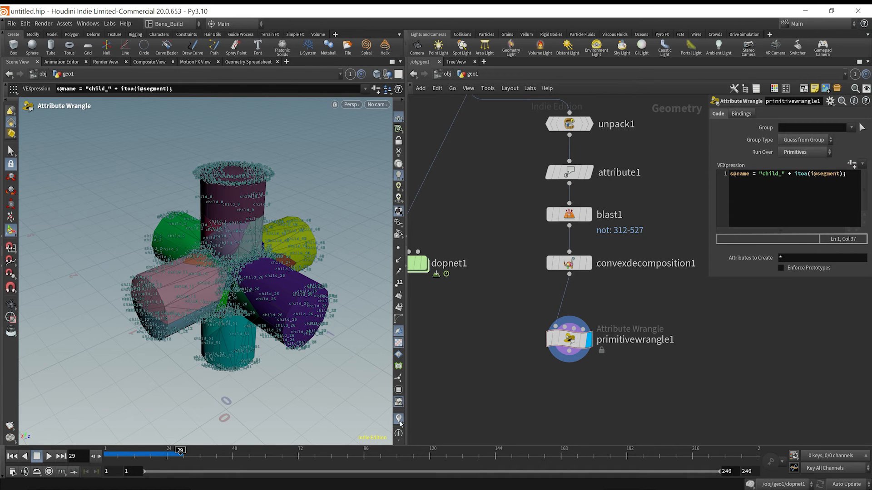
# Step: Complete s@name = s@parentName + "_child_" + itoa(i@segment), checking names in the spreadsheet
pyautogui.click(247, 62)
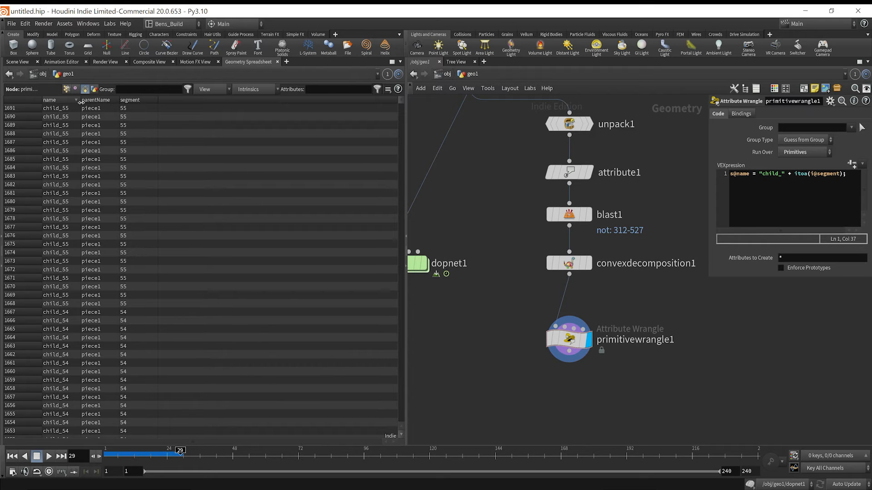
pyautogui.scroll(-3)
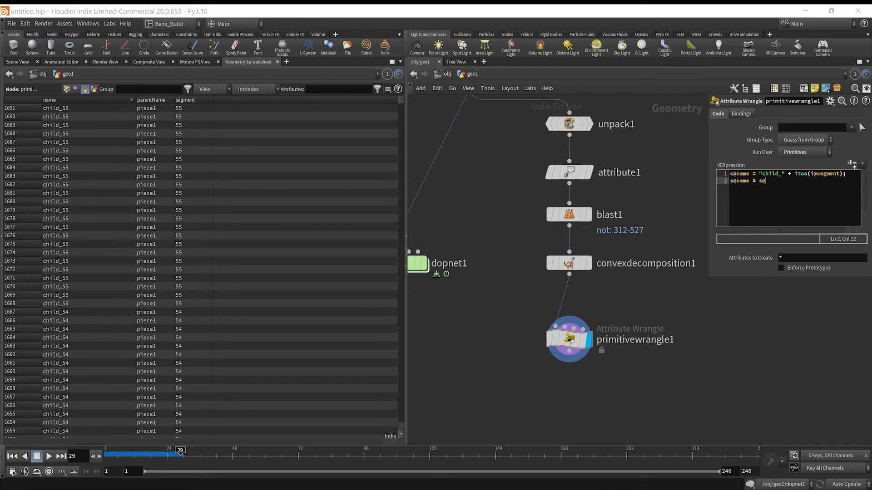
pyautogui.write('parentName + "')
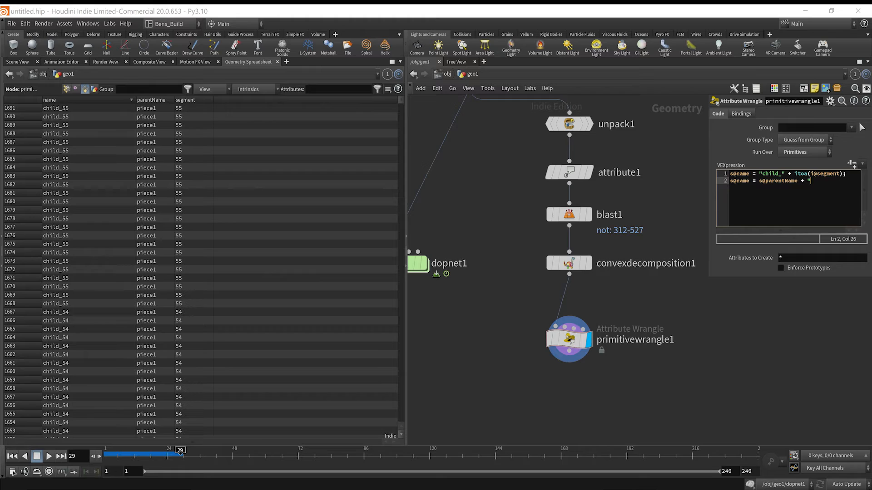
pyautogui.write('_"')
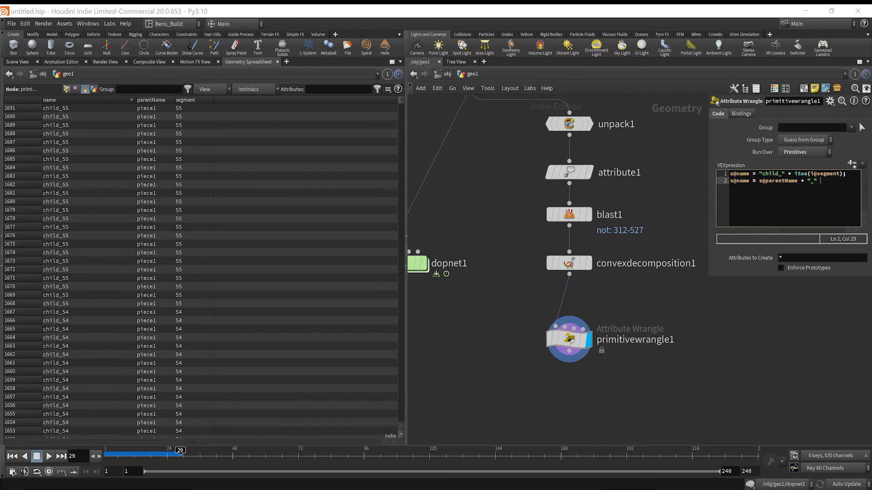
pyautogui.write('+')
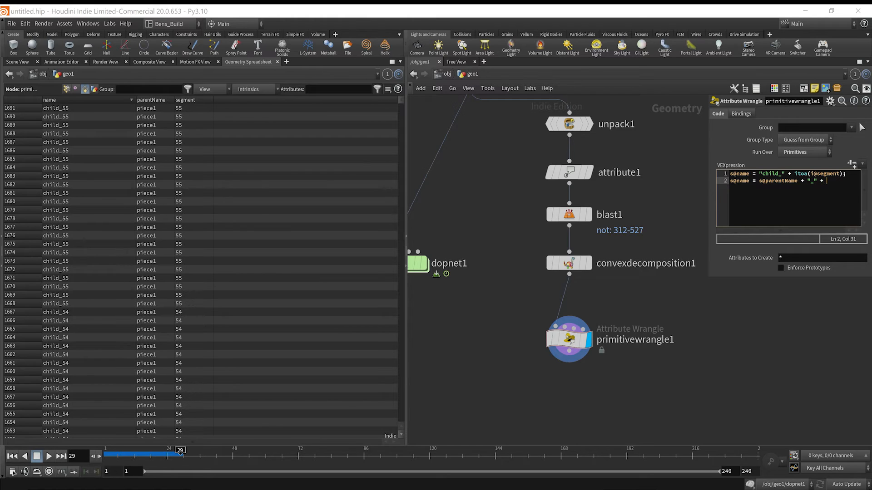
pyautogui.write('s@name;')
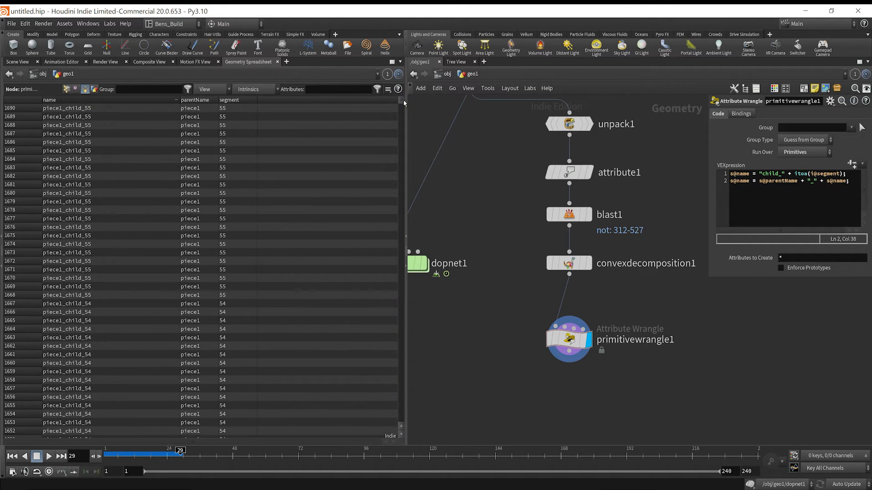
pyautogui.scroll(-3)
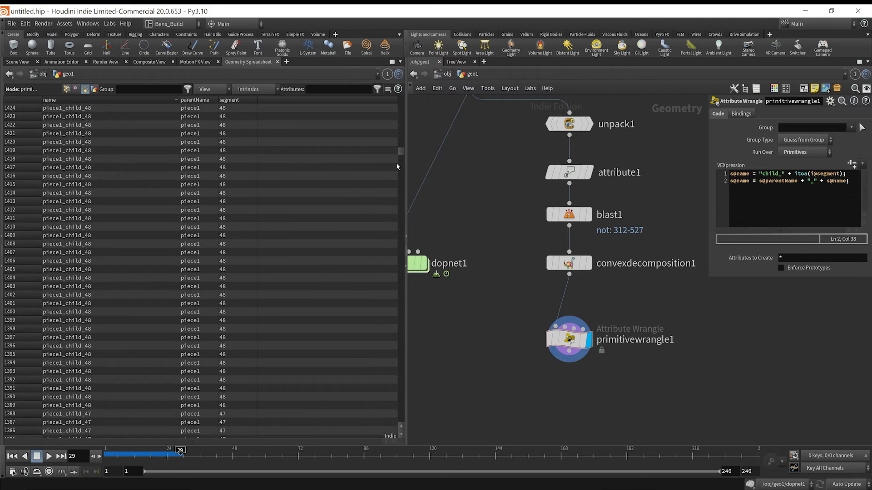
pyautogui.scroll(-3)
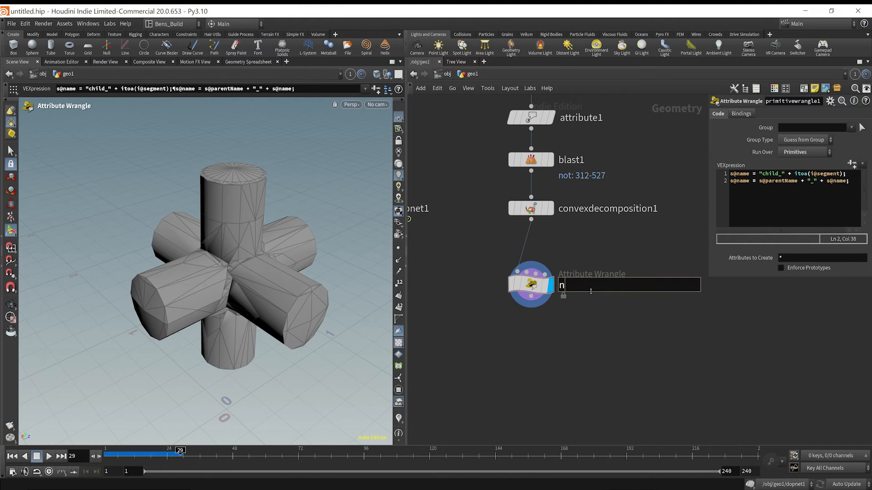
# Step: Add Connect Adjacent Pieces after the names wrangle, search radius about 1, surface-point connections
pyautogui.write('ames')
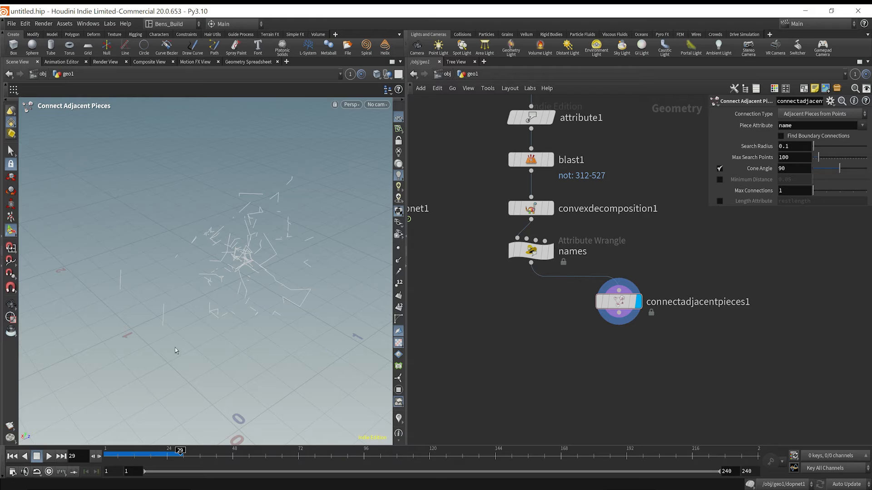
pyautogui.moveTo(768, 136)
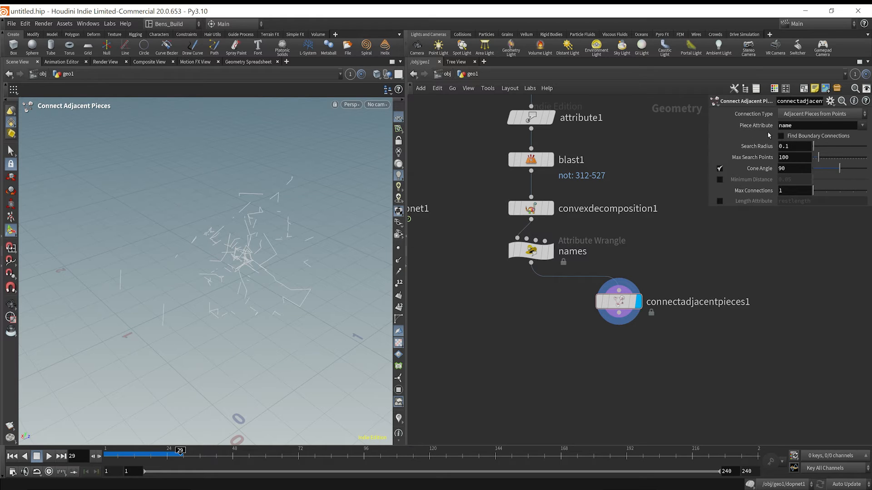
pyautogui.moveTo(186, 289)
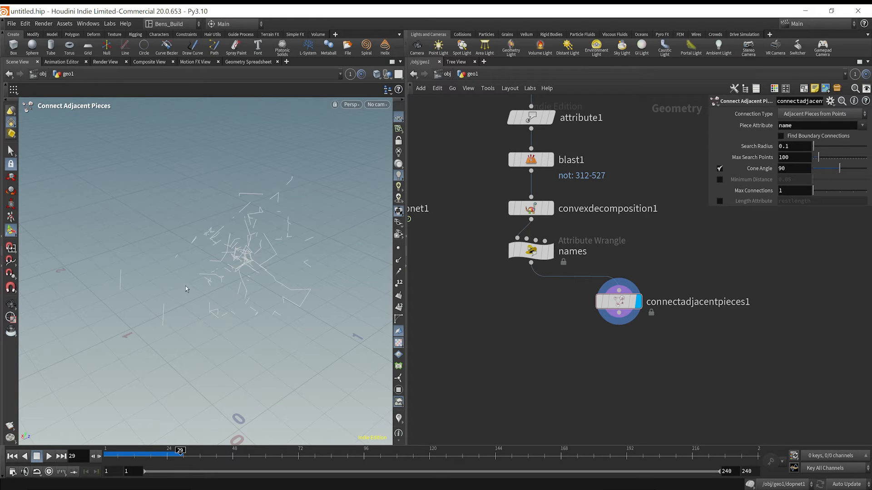
pyautogui.moveTo(205, 302)
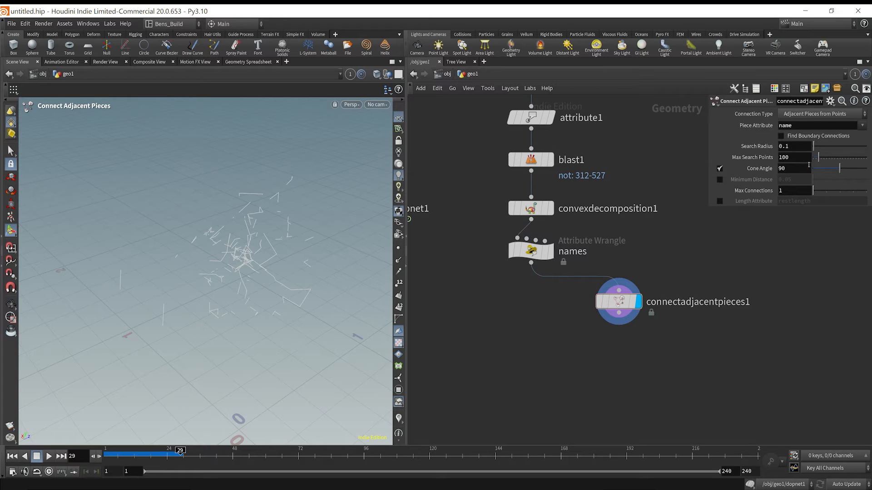
pyautogui.moveTo(812, 146); pyautogui.dragTo(815, 146)
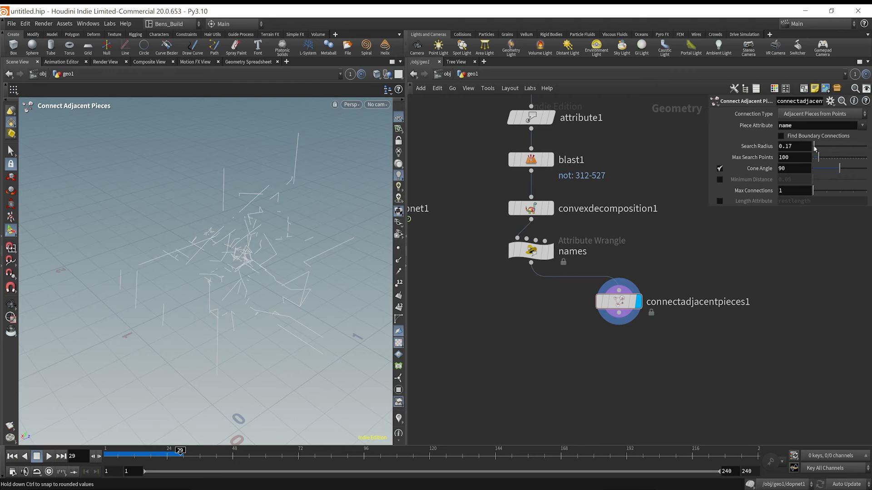
pyautogui.moveTo(807, 149); pyautogui.dragTo(818, 149)
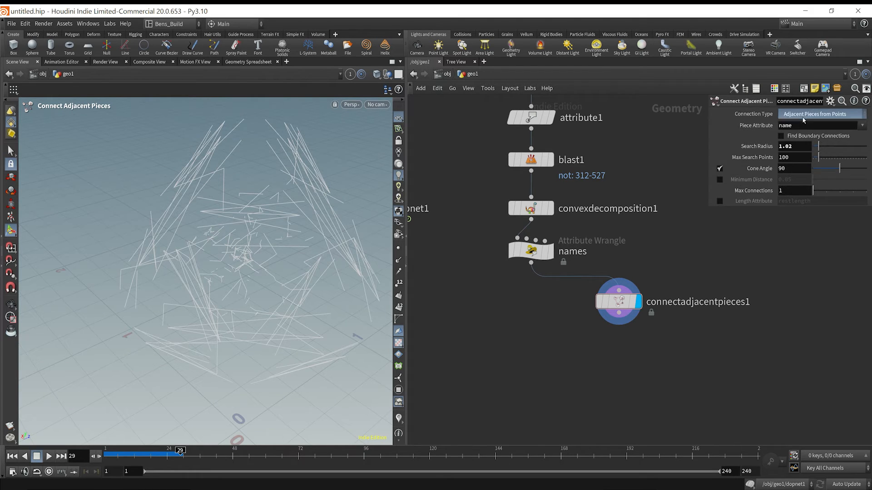
pyautogui.click(818, 114)
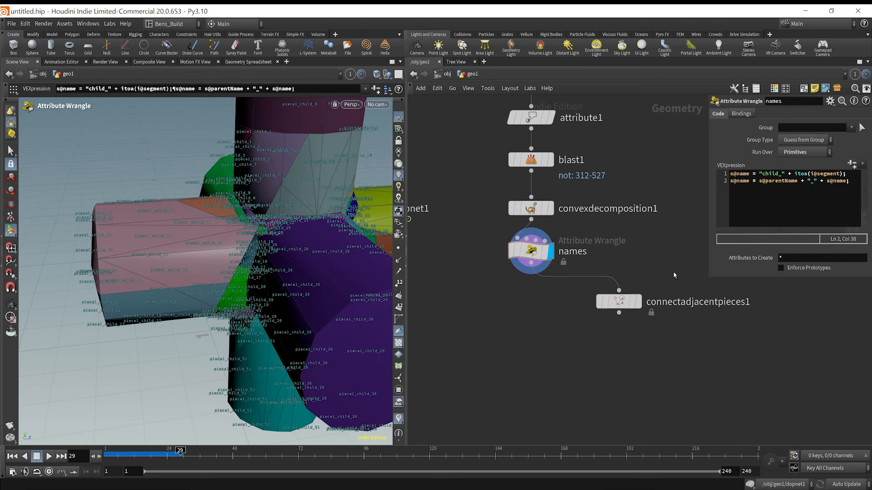
pyautogui.click(617, 301)
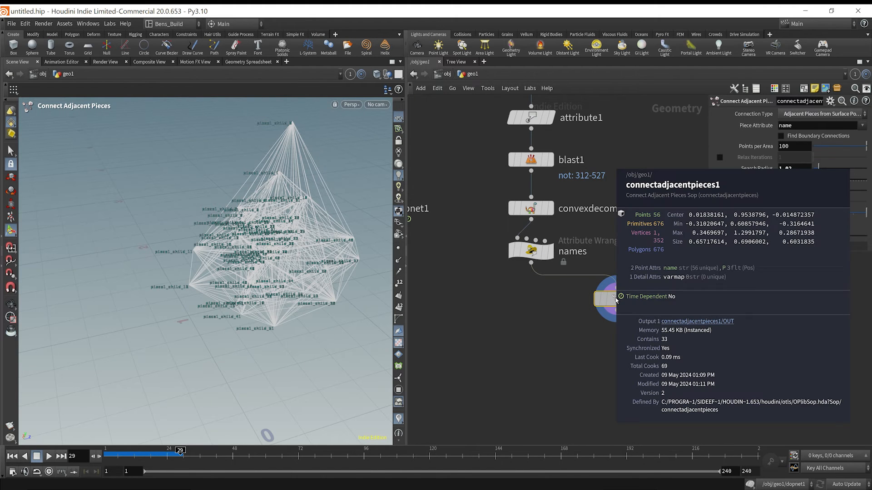
pyautogui.moveTo(549, 298)
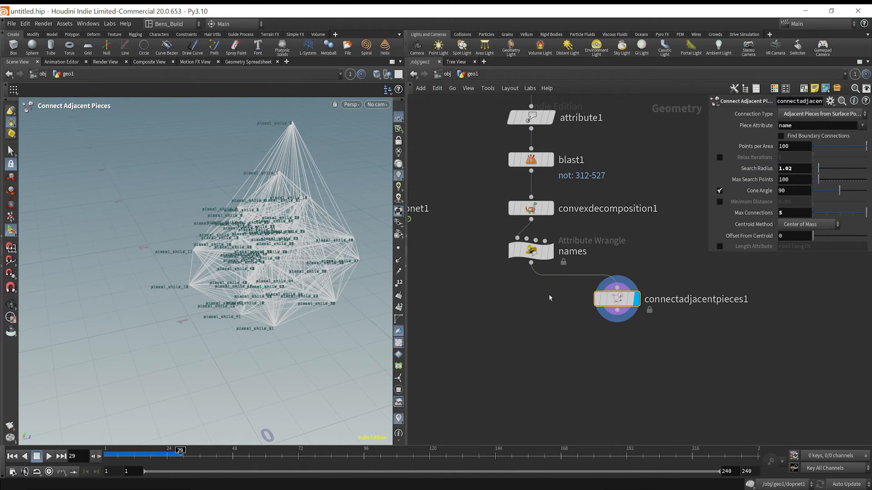
pyautogui.moveTo(188, 321)
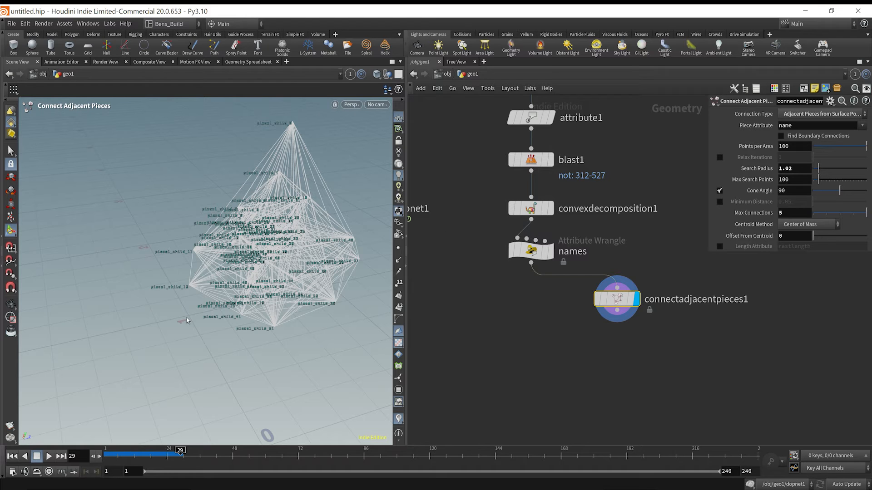
pyautogui.click(531, 250)
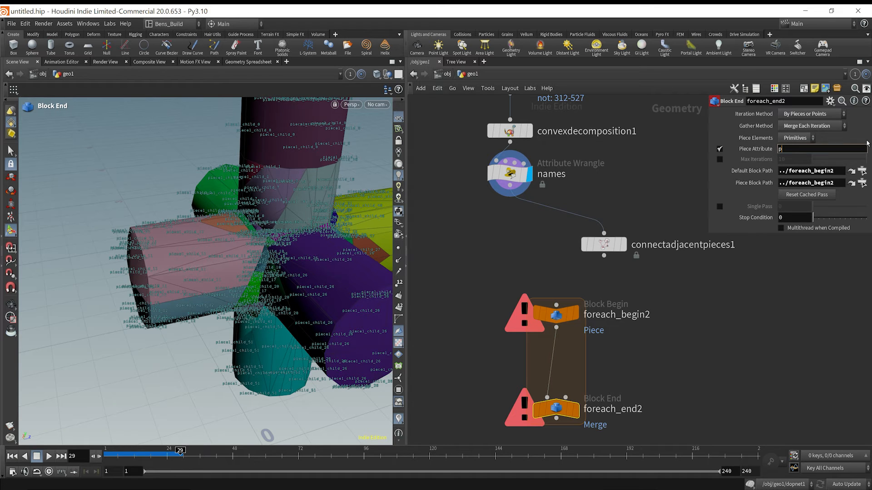
# Step: Set the for-each loop and connectivity Piece Attribute to parentName, previewing a single pass
pyautogui.write('parentName')
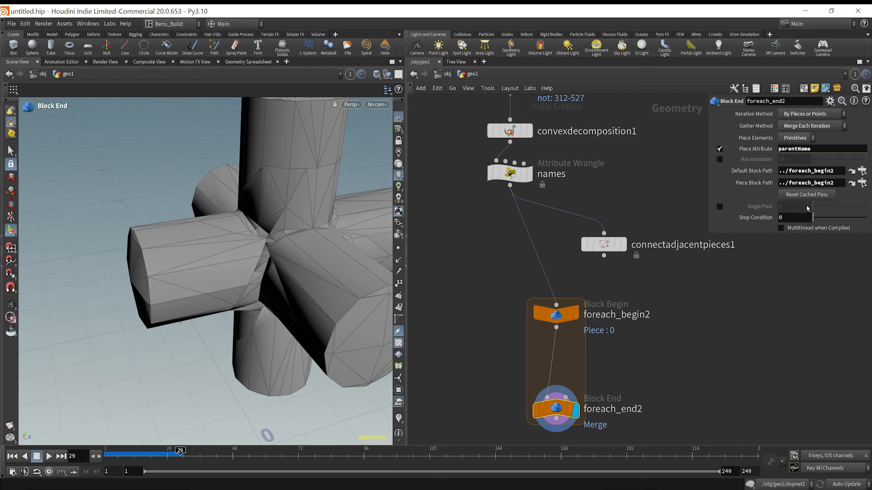
pyautogui.click(719, 207)
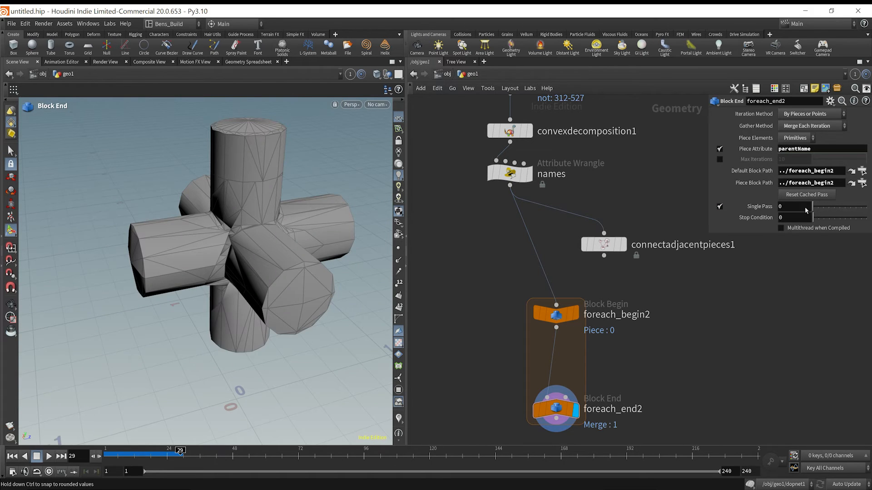
pyautogui.moveTo(509, 173)
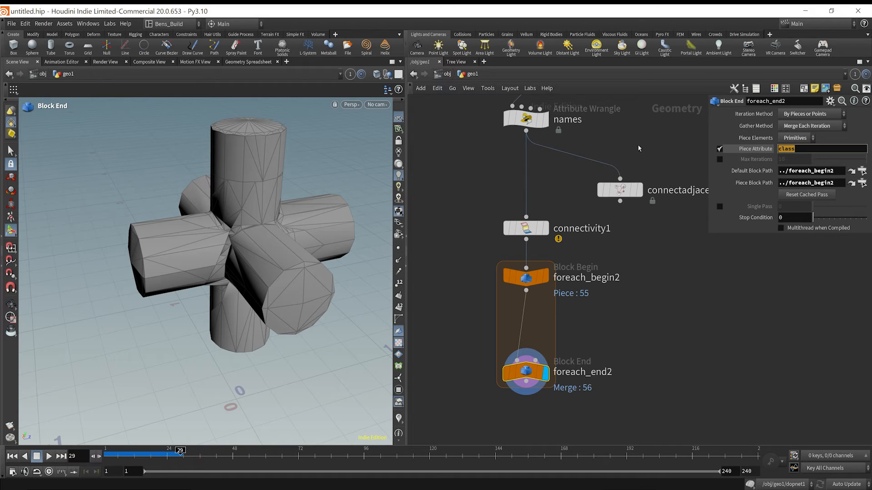
pyautogui.write('parentName')
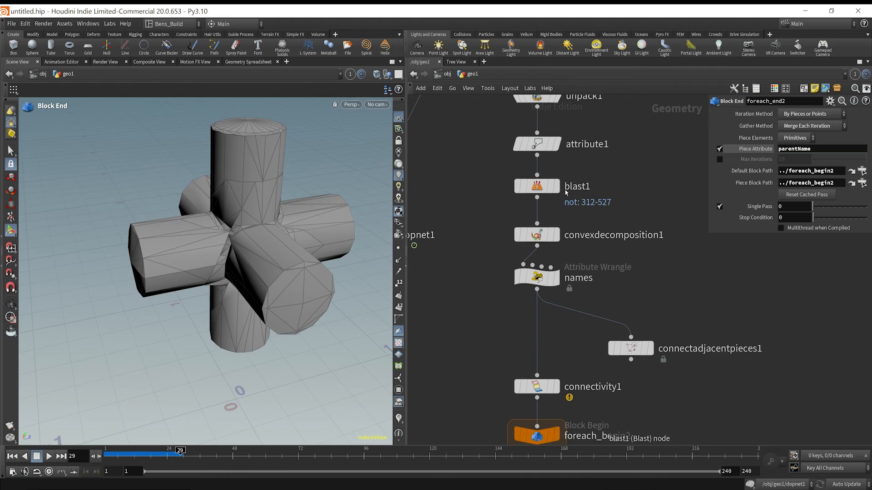
pyautogui.click(535, 144)
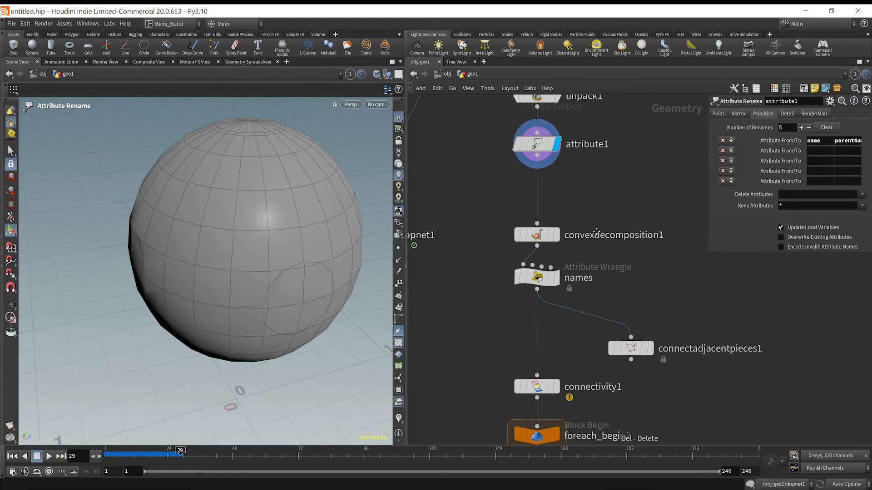
pyautogui.scroll(-3)
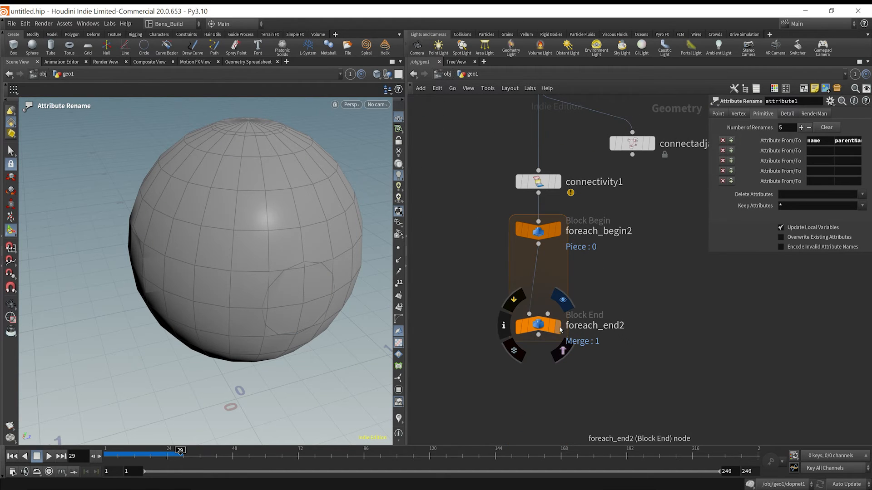
pyautogui.click(538, 325)
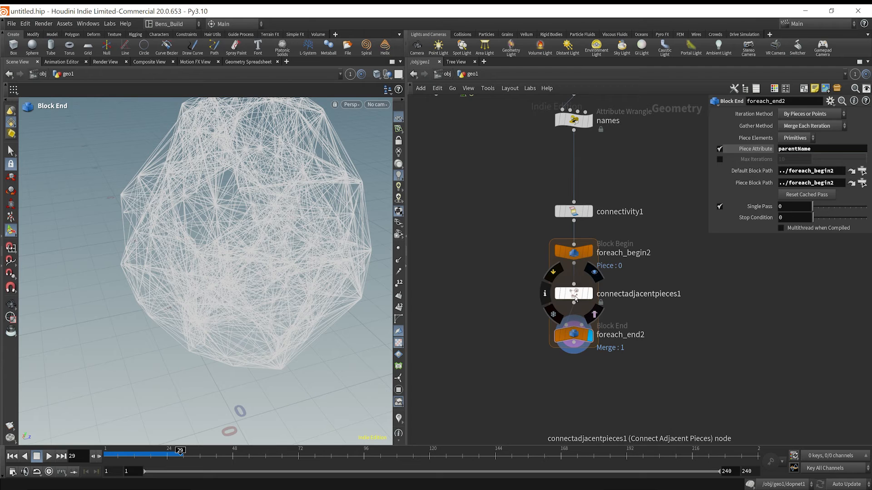
# Step: Review connectadjacentpieces1 inside the loop and the loop output's point attributes
pyautogui.click(572, 294)
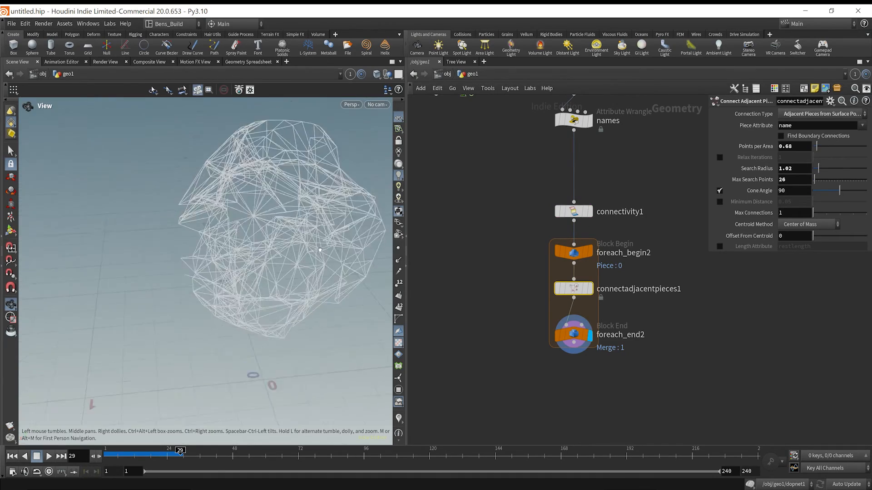
pyautogui.click(573, 334)
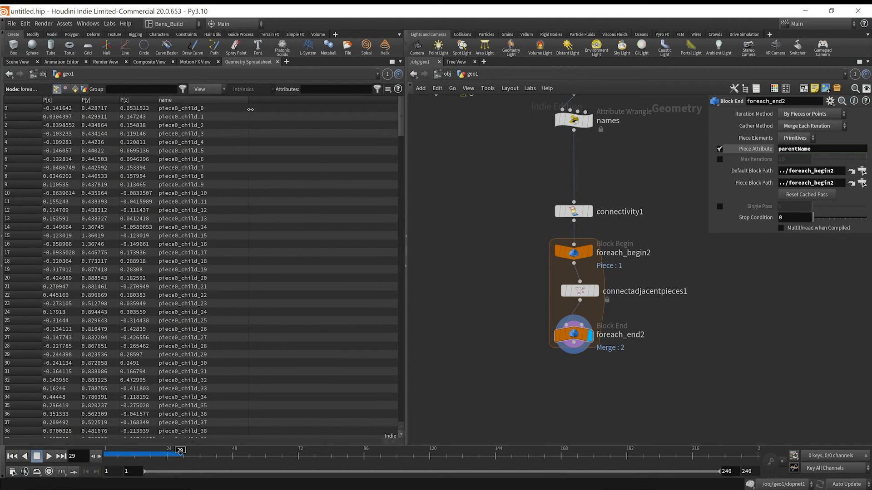
pyautogui.moveTo(337, 283)
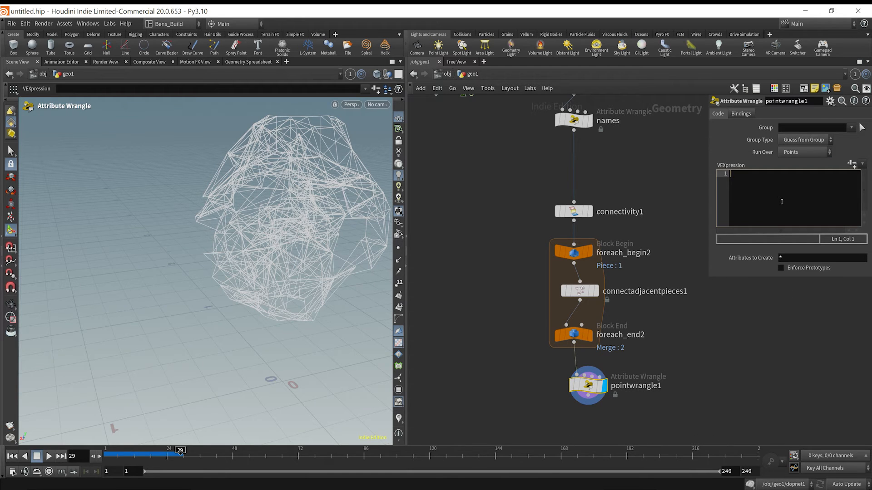
# Step: Add a point wrangle splitting name on "_" with re_split, storing splits[0] in s@test
pyautogui.write('sti')
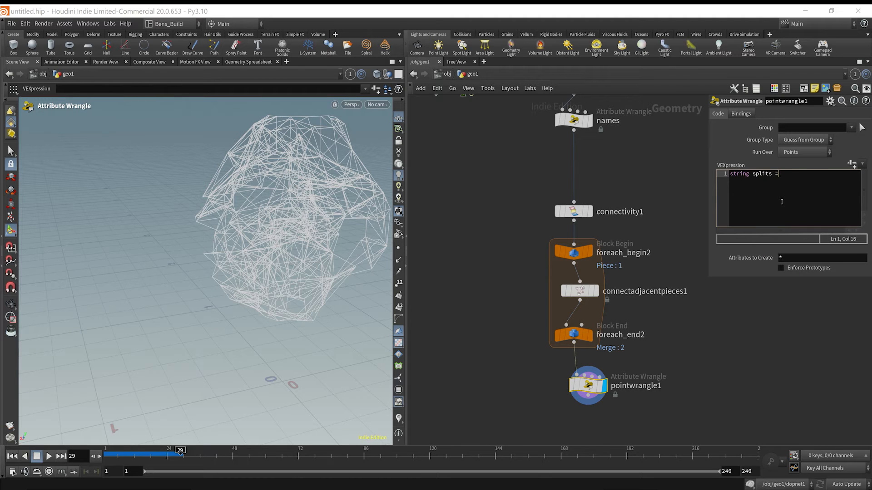
pyautogui.write('spoi')
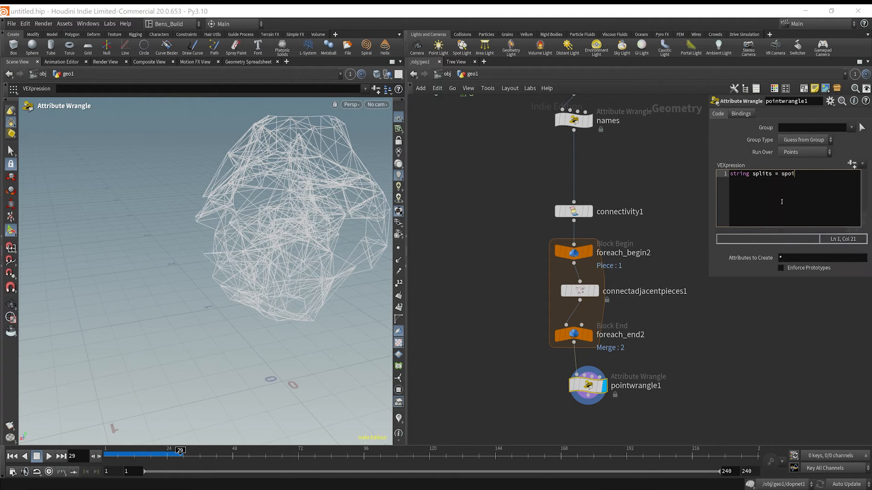
pyautogui.write('re')
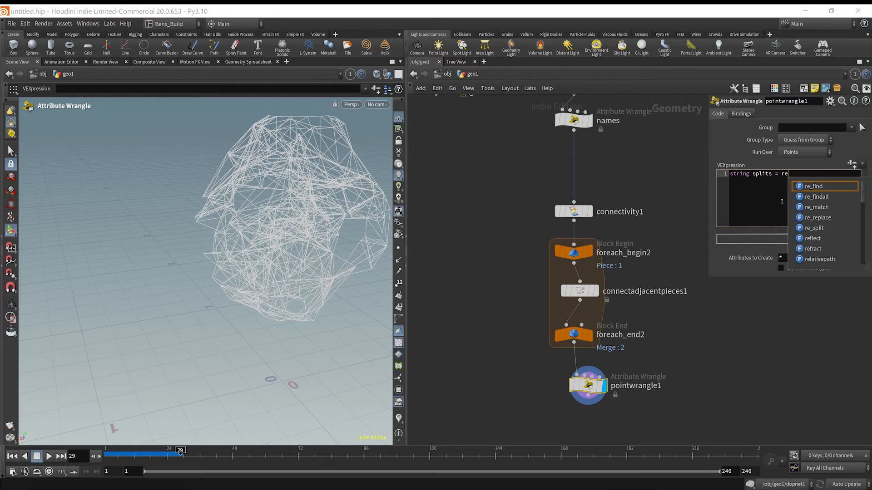
pyautogui.click(812, 228)
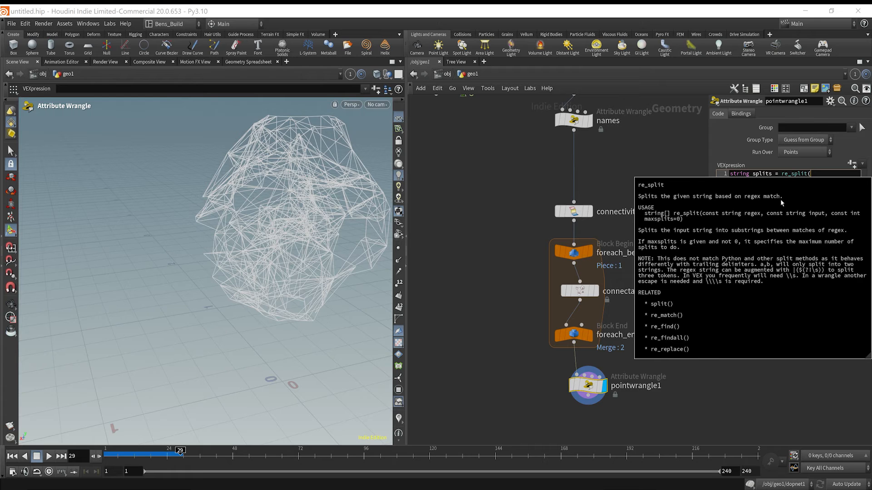
pyautogui.write('"_>')
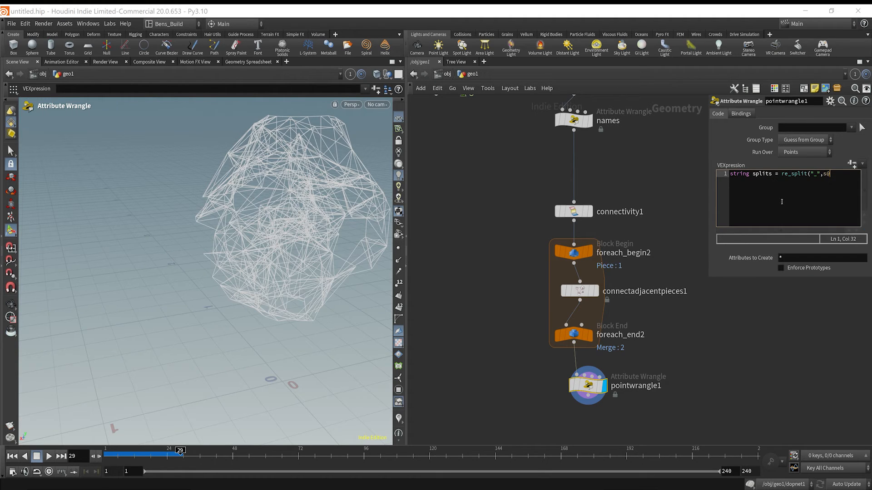
pyautogui.write('name);')
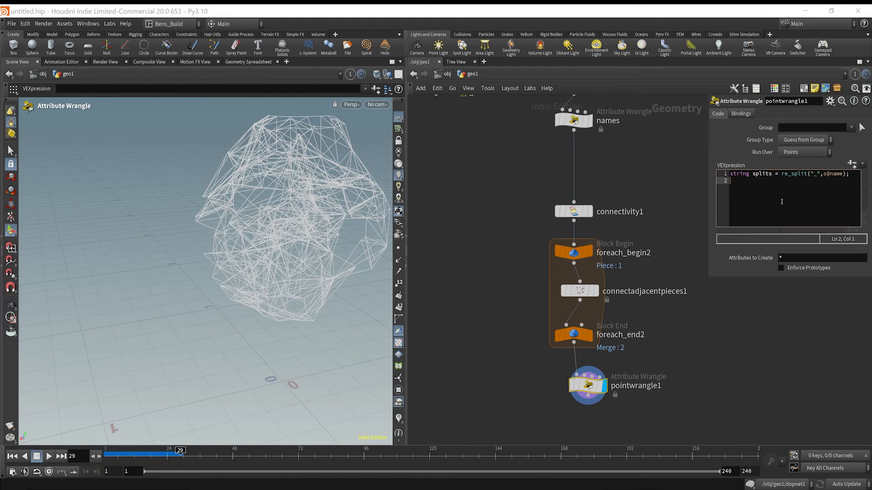
pyautogui.write('s@test = splits[0];')
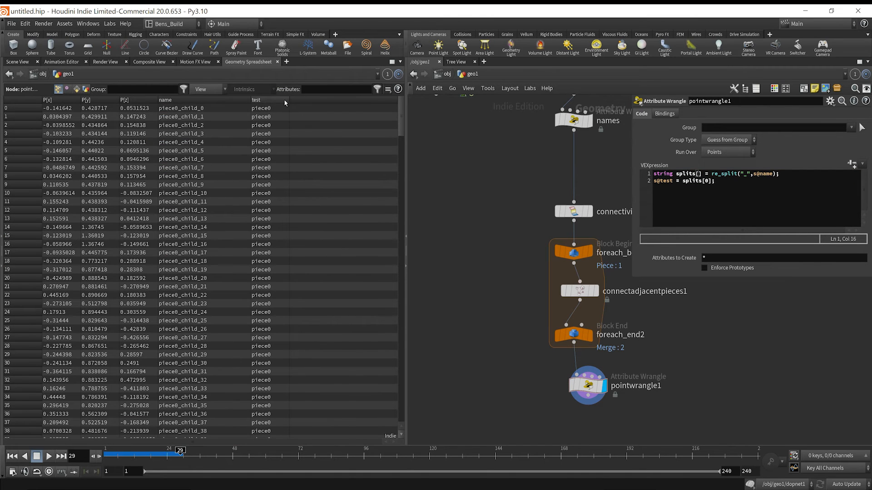
pyautogui.scroll(-3)
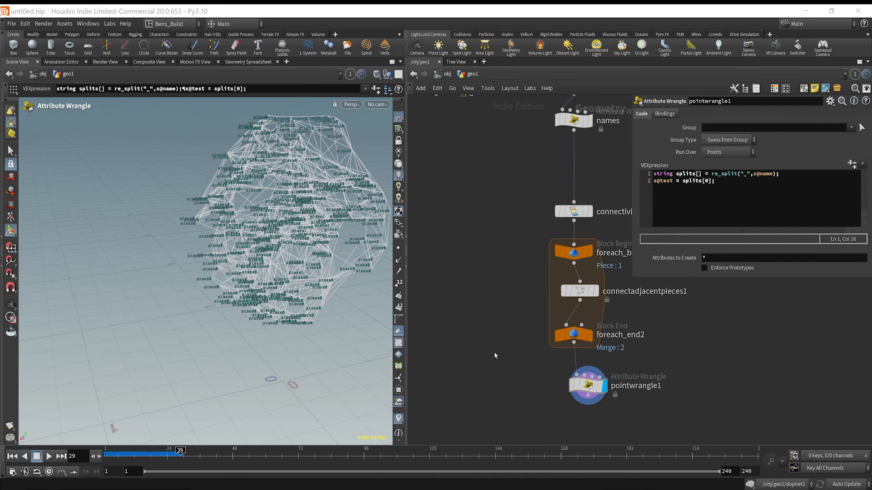
# Step: Set the test attribute's visualizer to Random point colouring and close the editor
pyautogui.click(472, 276)
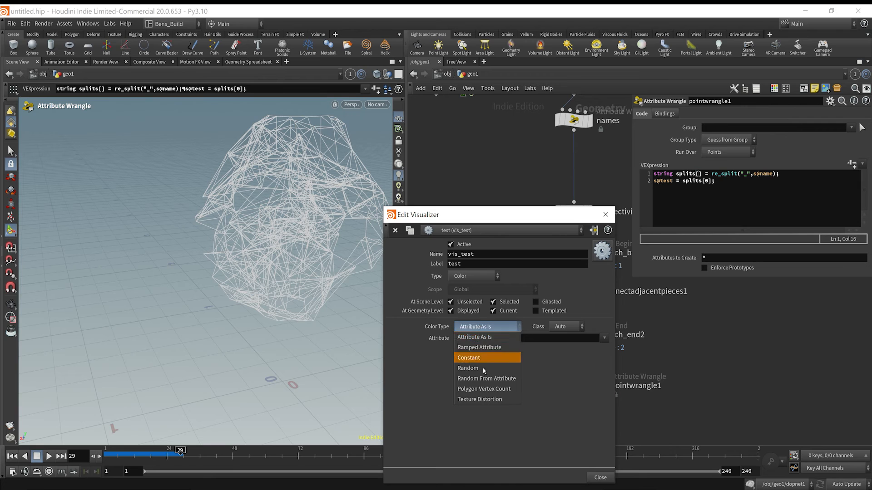
pyautogui.click(486, 378)
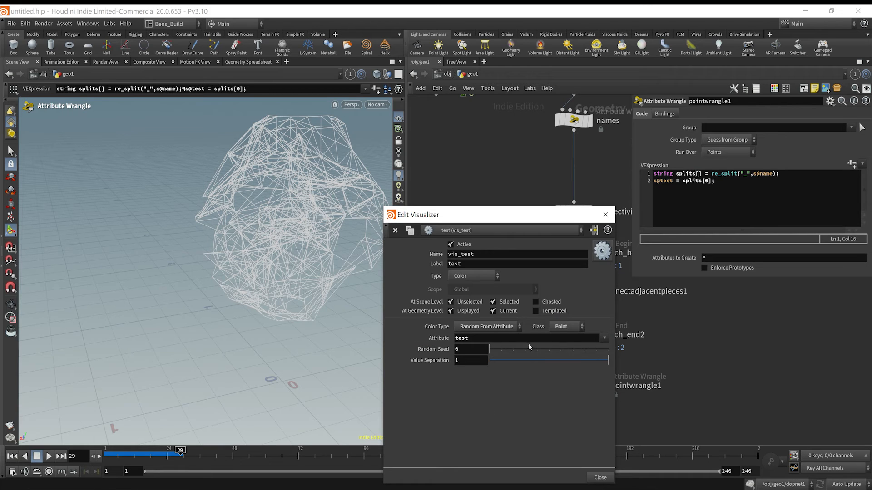
pyautogui.click(487, 326)
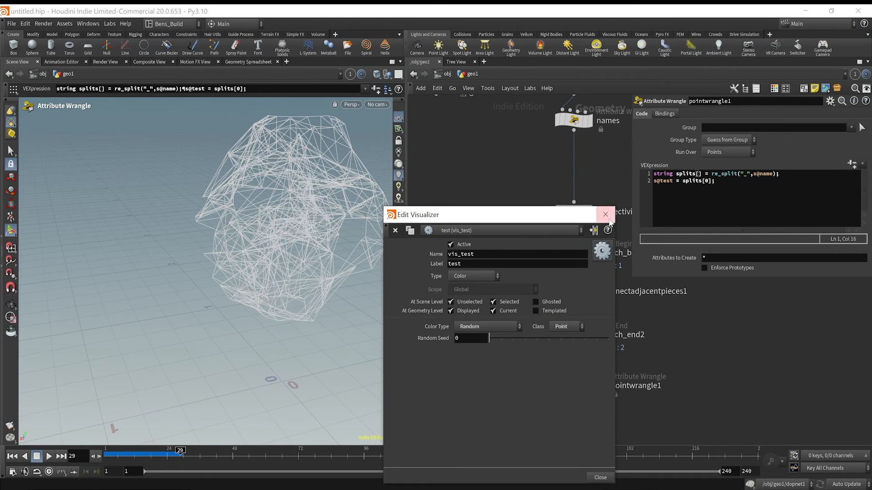
pyautogui.click(604, 215)
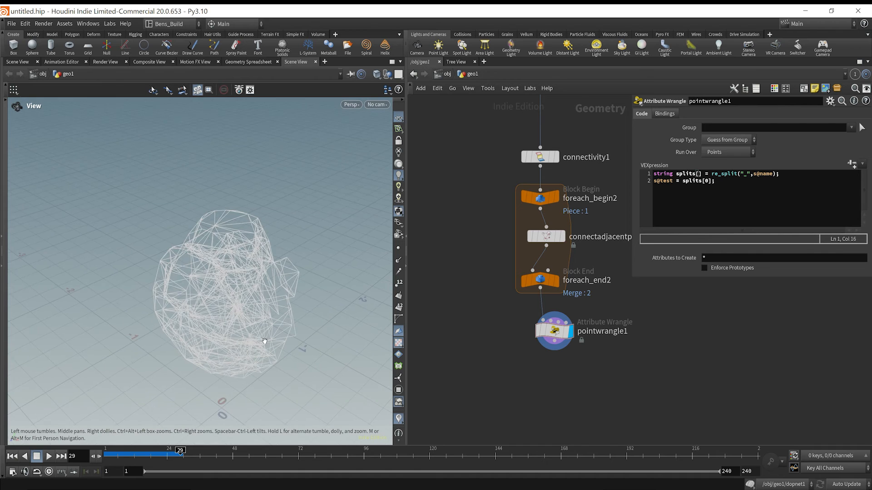
pyautogui.click(385, 74)
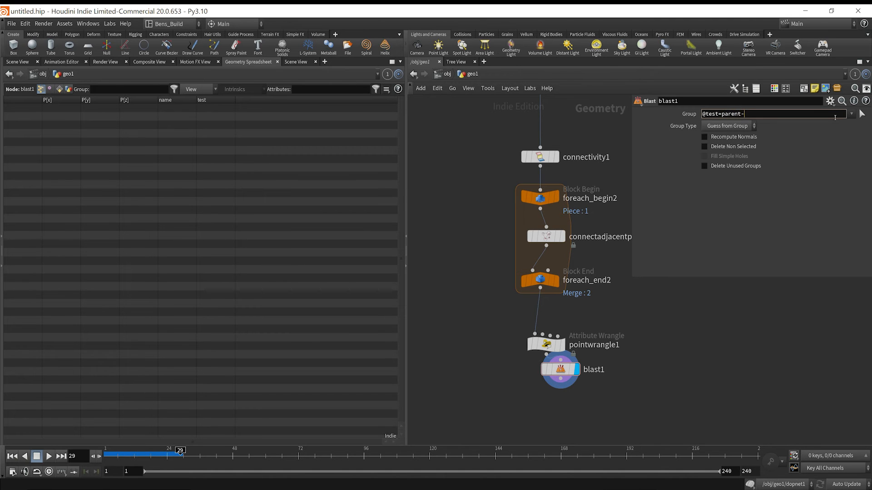
pyautogui.write('0')
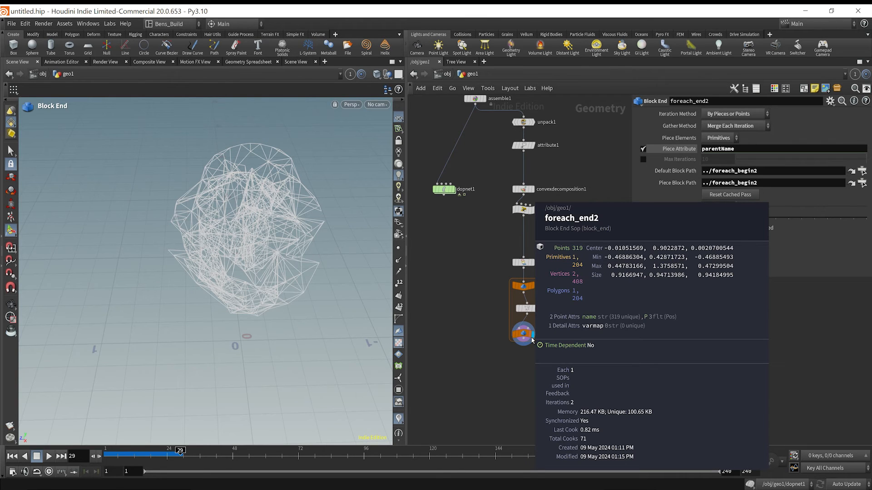
pyautogui.moveTo(597, 330)
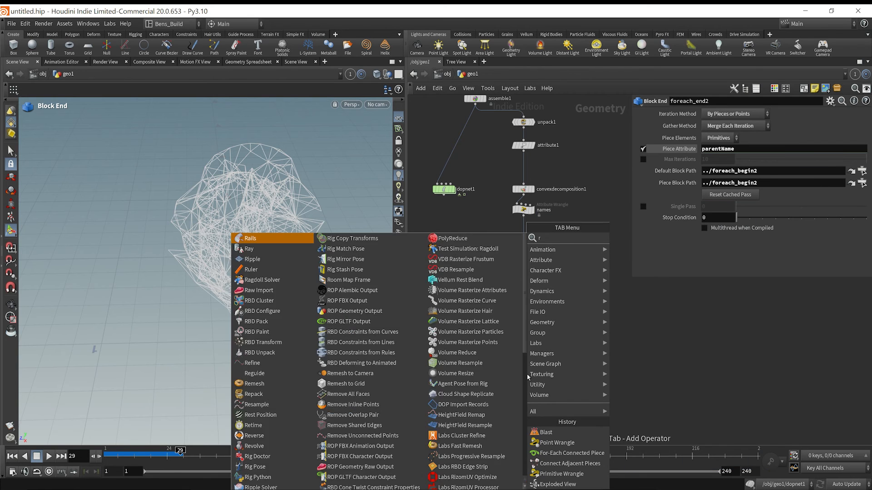
# Step: Add RBD Constraint Properties (Glue type, name Glue, strength -1) feeding a null
pyautogui.write('bd con')
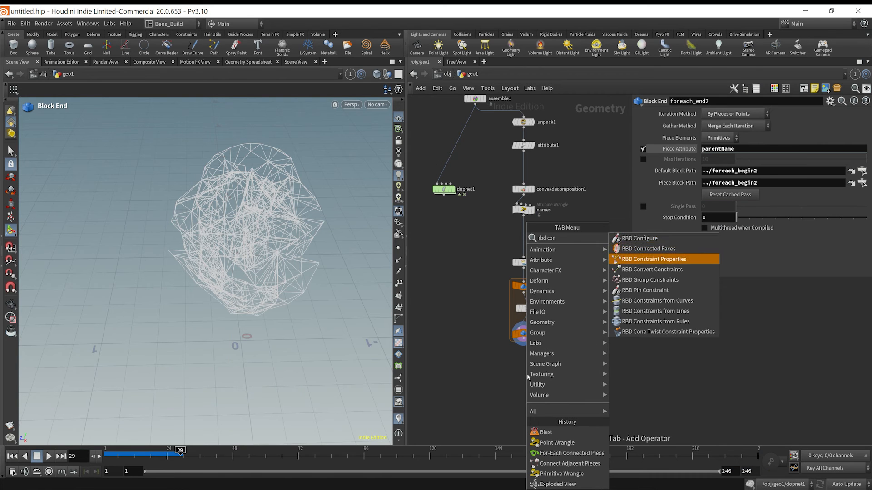
pyautogui.click(655, 258)
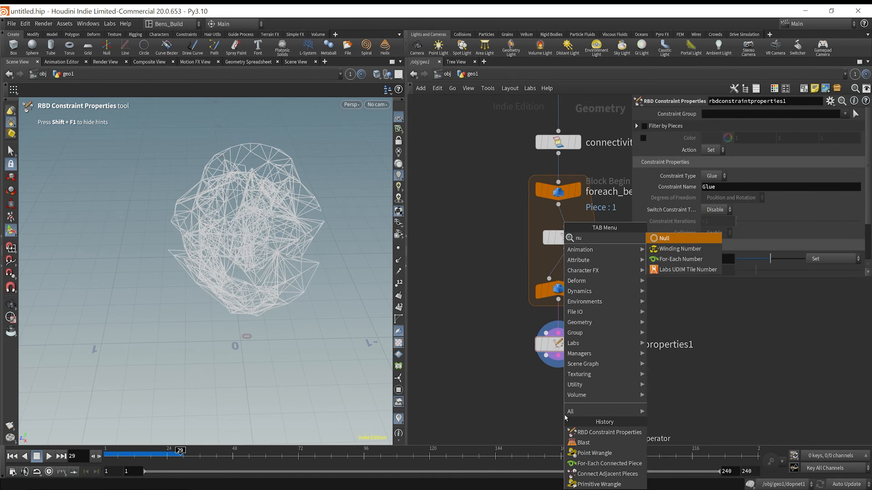
pyautogui.click(662, 238)
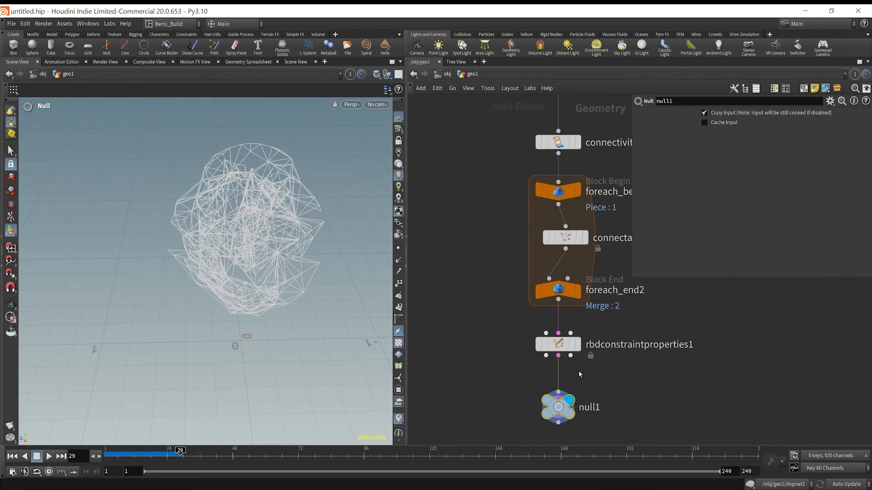
pyautogui.click(557, 344)
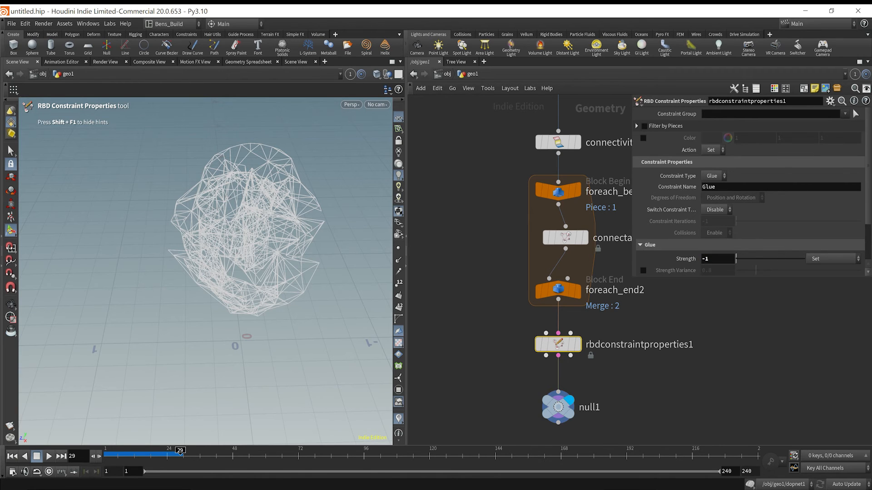
pyautogui.moveTo(672, 198)
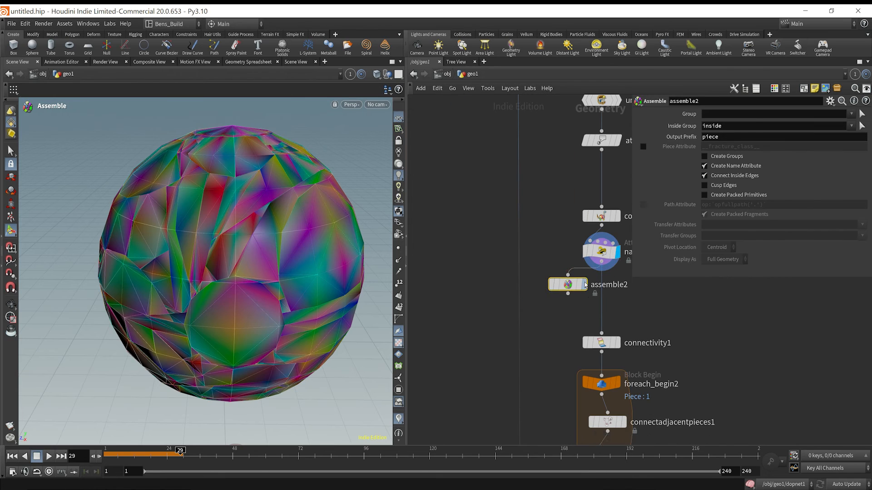
# Step: Enable Create Packed Primitives on assemble2, then dive inside dopnet1
pyautogui.click(704, 195)
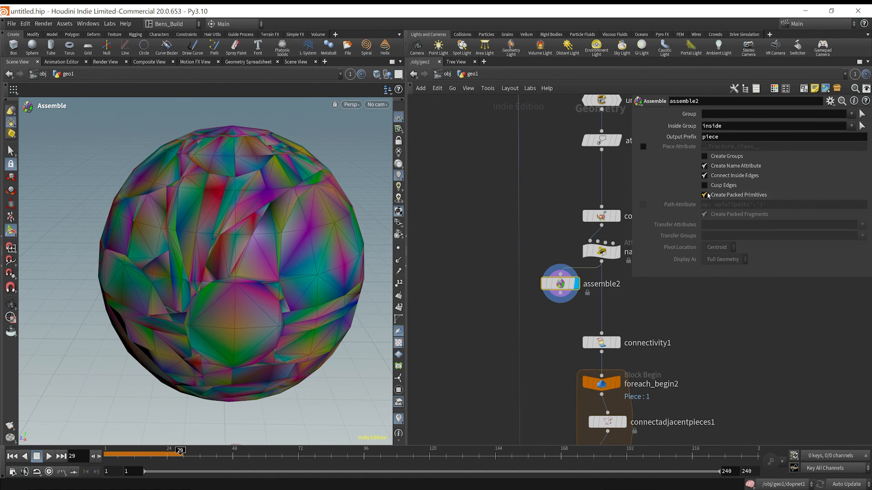
pyautogui.click(705, 195)
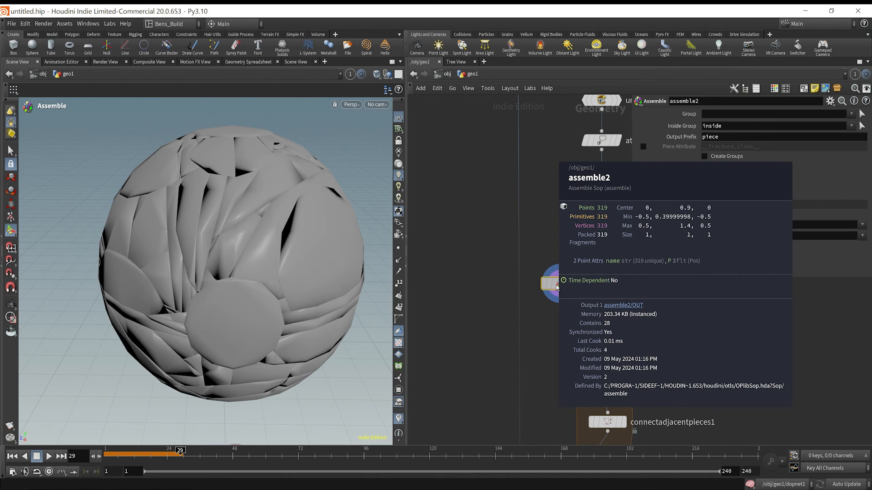
pyautogui.moveTo(667, 260)
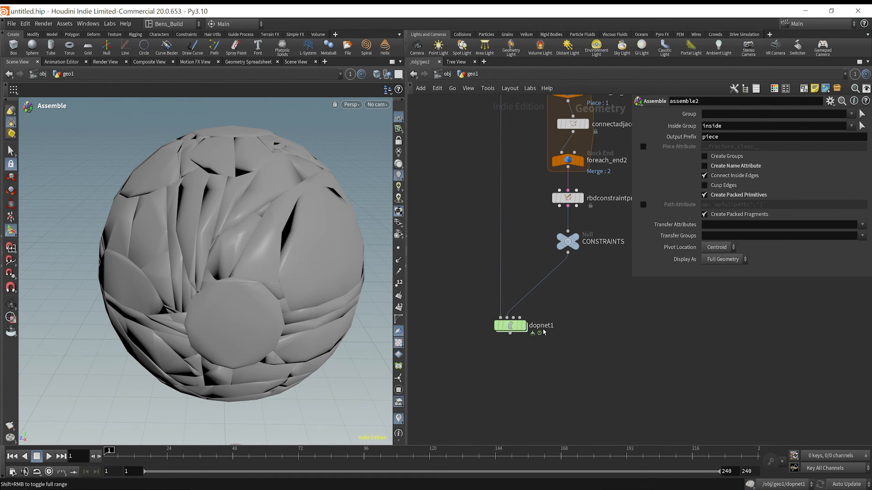
pyautogui.doubleClick(509, 326)
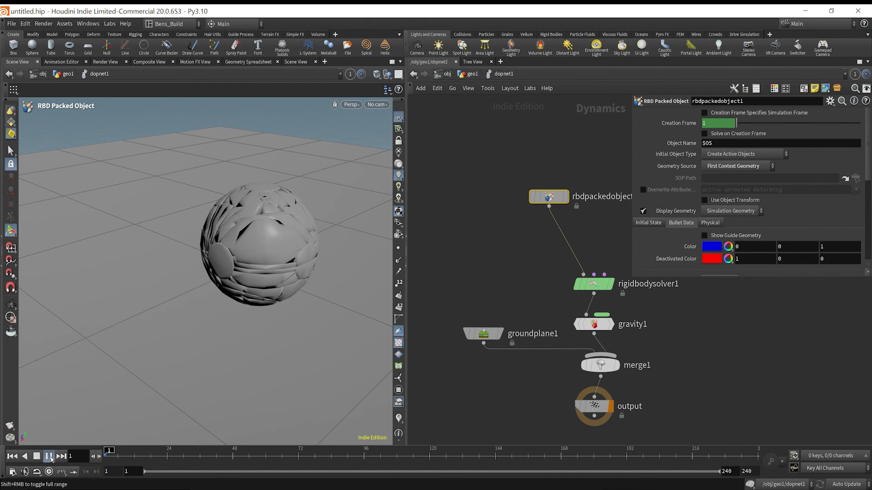
# Step: Play the unglued simulation as the sphere shatters, then rewind to frame 1
pyautogui.click(49, 456)
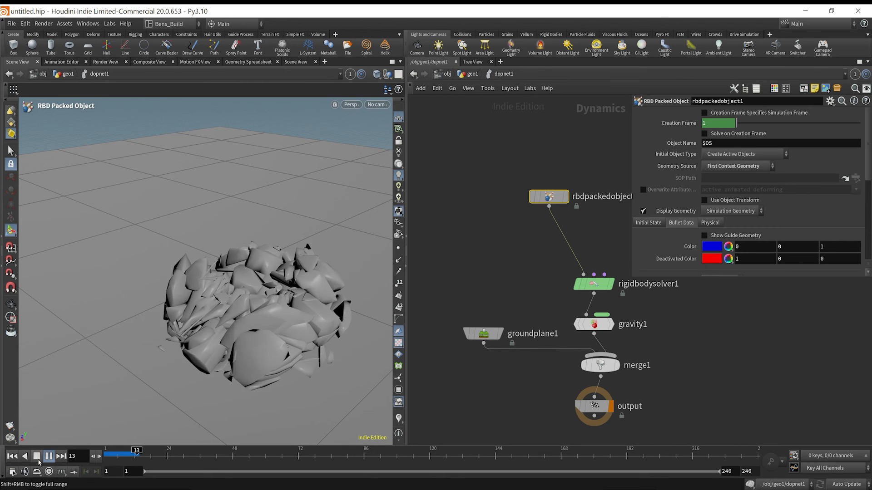
pyautogui.click(48, 456)
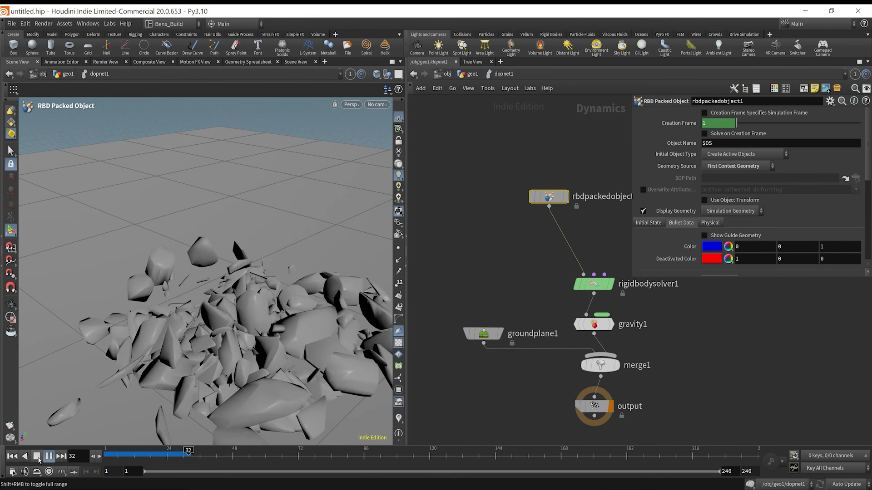
pyautogui.click(37, 456)
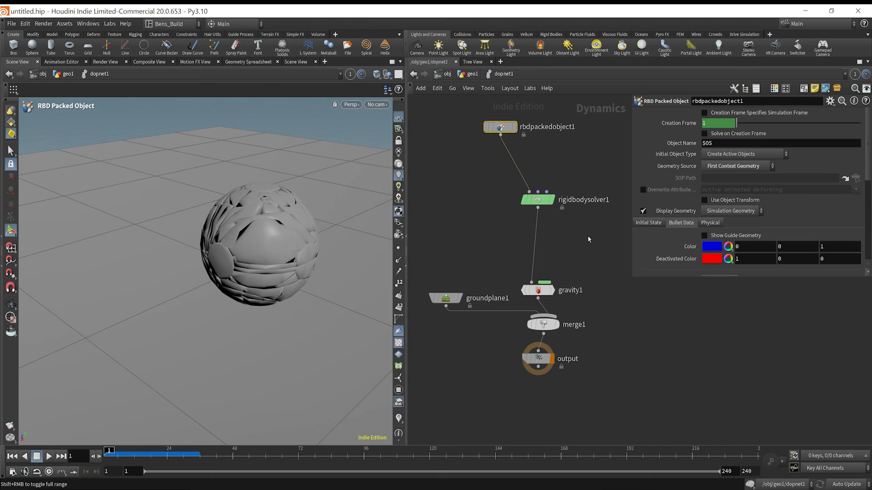
pyautogui.write('con')
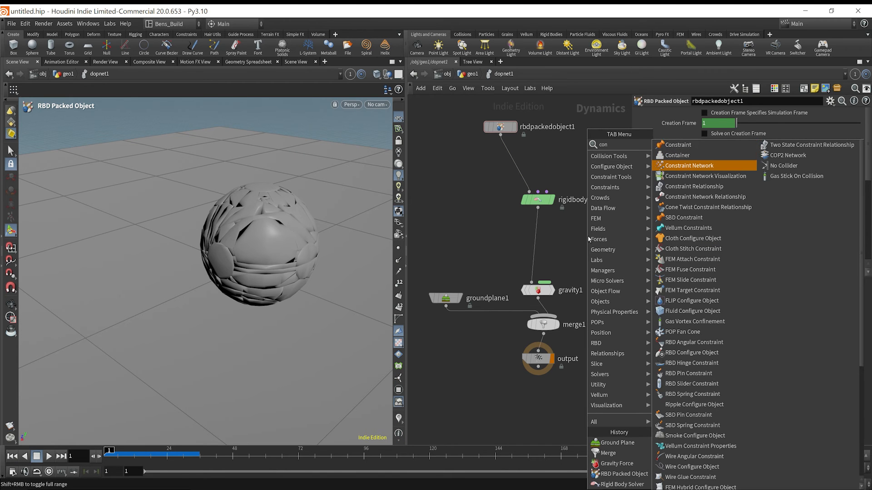
# Step: Insert constraintnetwork1 between solver and gravity, fed by a Glue Constraint Relationship with strength 1
pyautogui.click(688, 165)
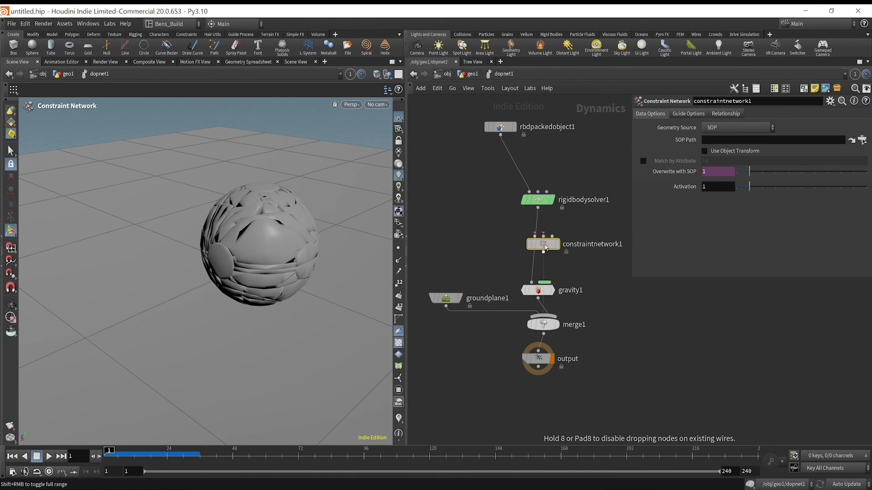
pyautogui.click(736, 127)
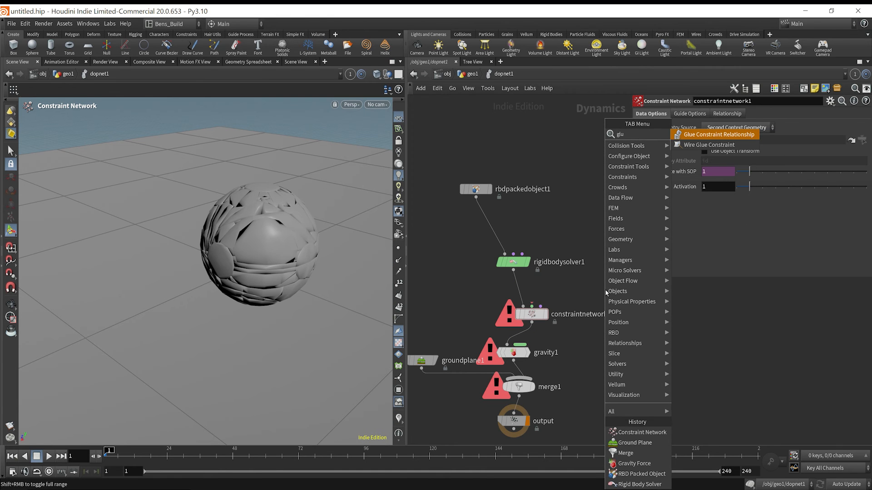
pyautogui.click(718, 134)
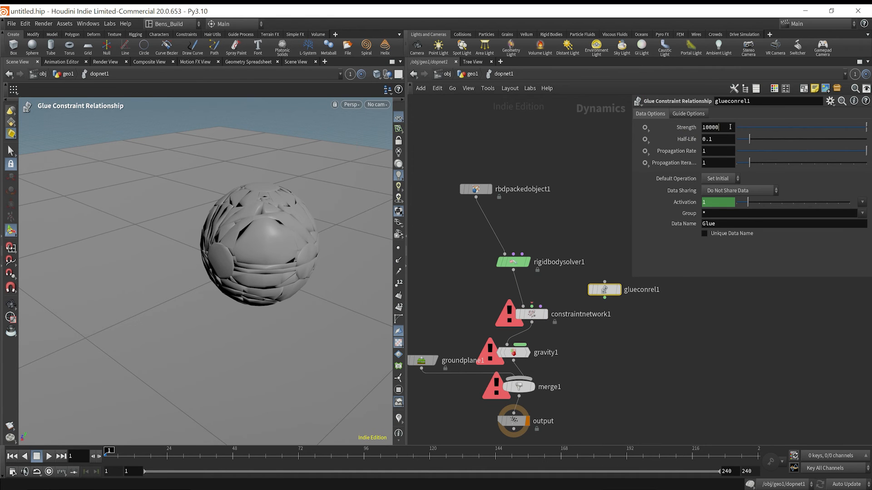
pyautogui.write('1')
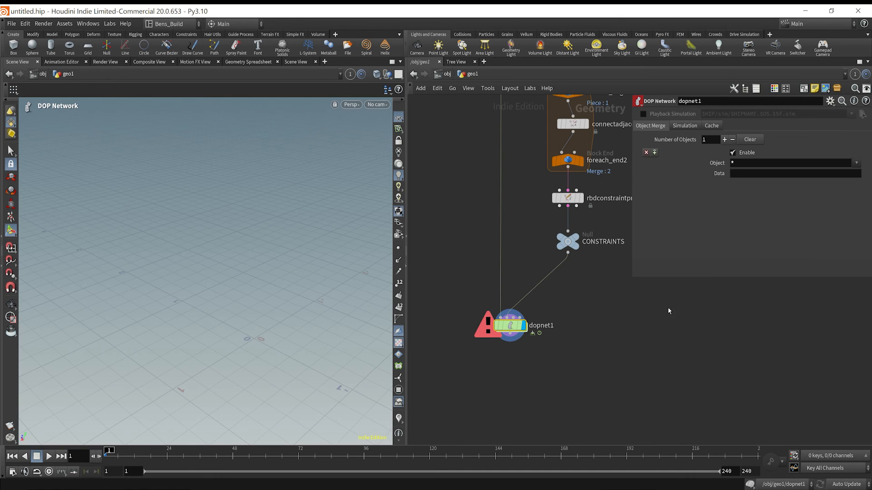
pyautogui.click(568, 198)
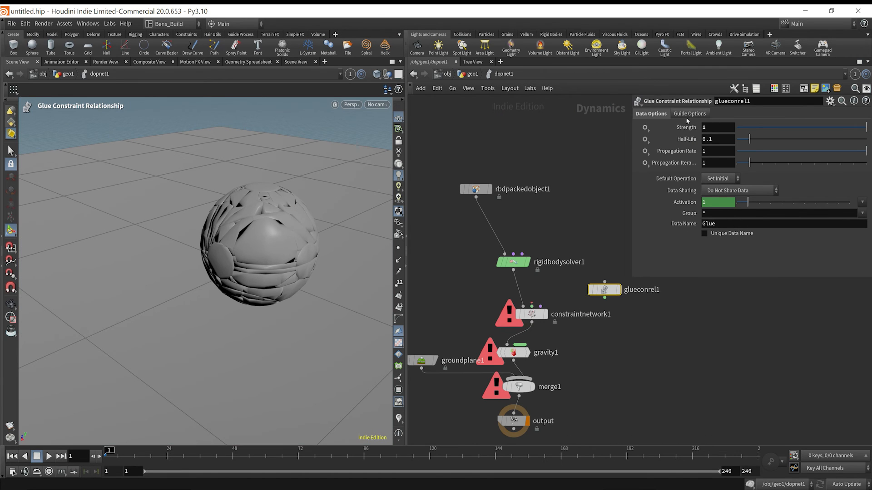
pyautogui.click(531, 314)
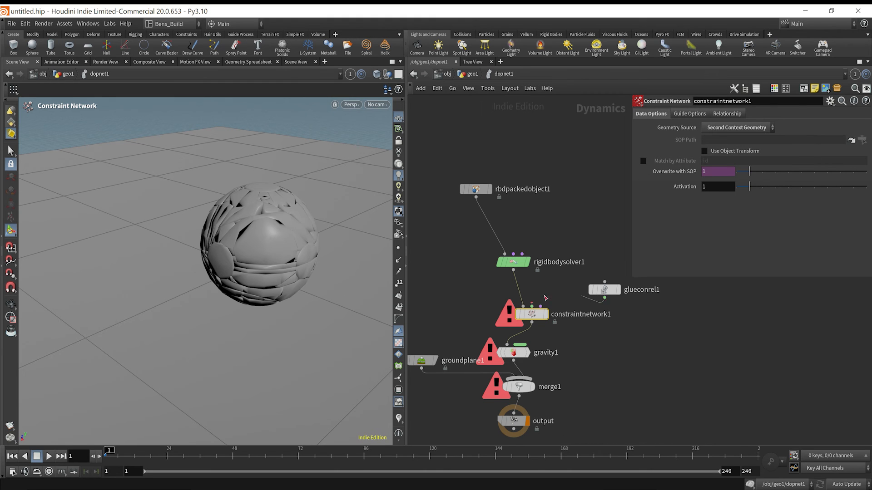
pyautogui.click(603, 289)
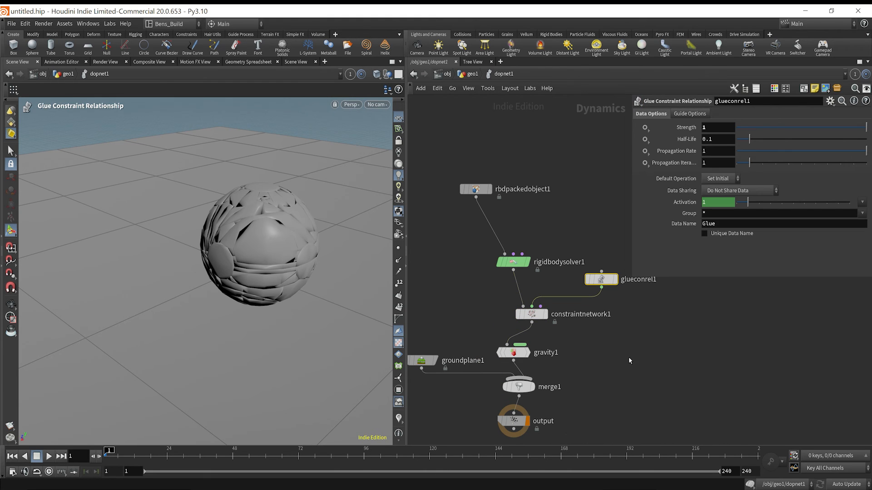
# Step: Play and pause the glued simulation, then go back up to geo1
pyautogui.click(49, 456)
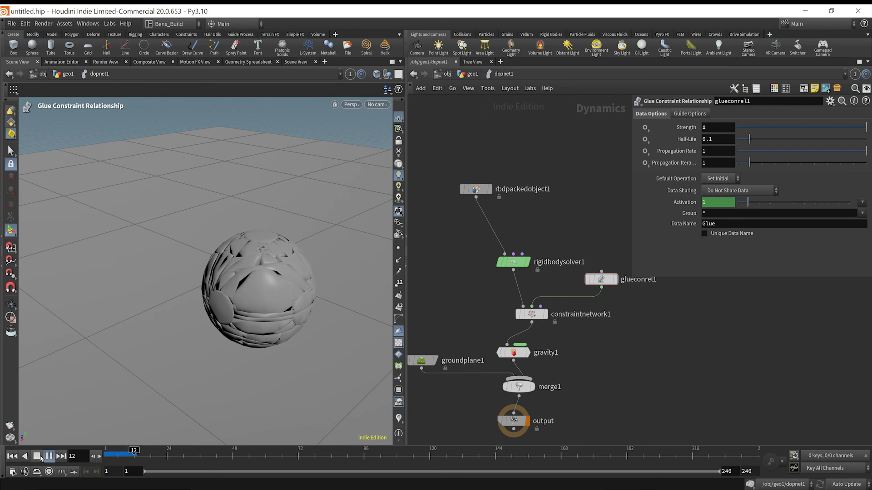
pyautogui.click(48, 456)
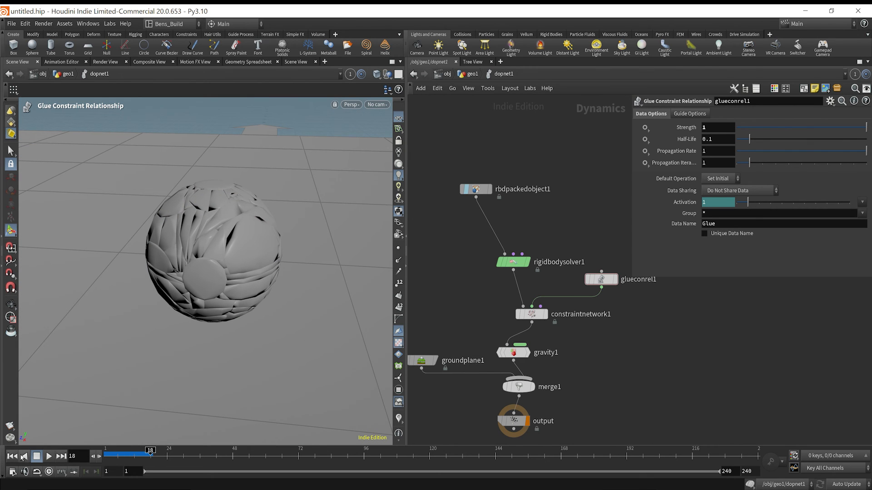
pyautogui.click(48, 456)
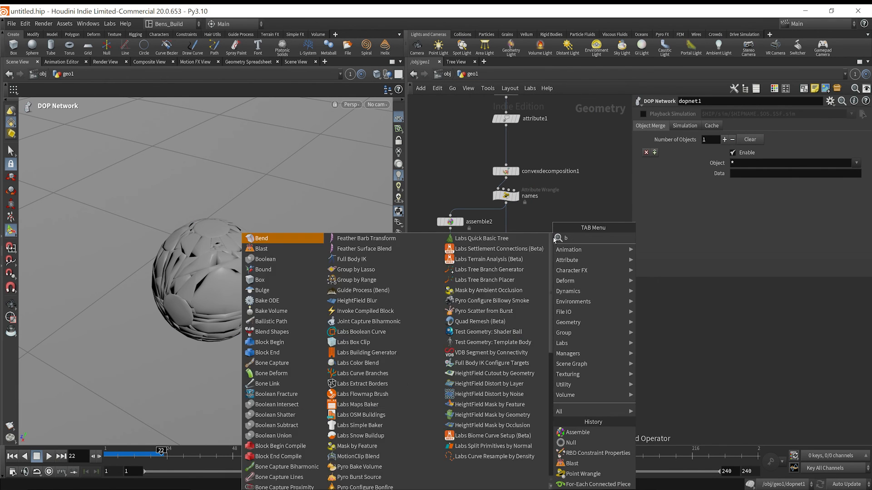
pyautogui.click(262, 238)
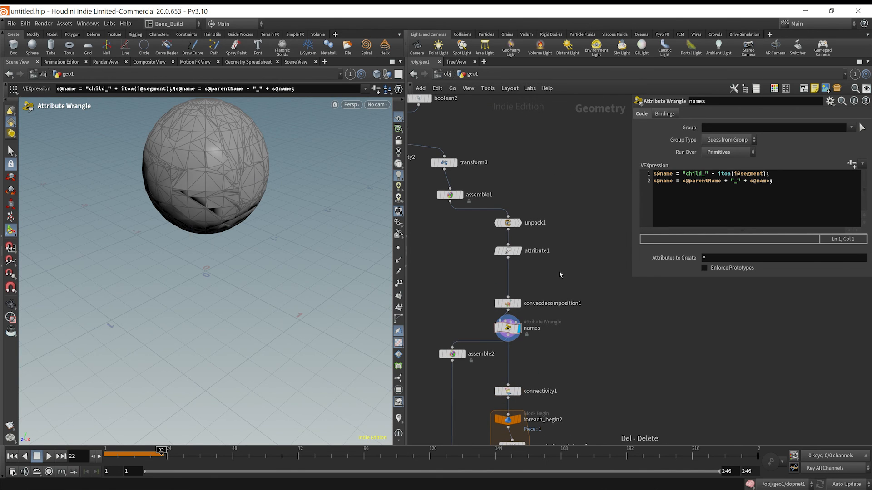
pyautogui.click(484, 349)
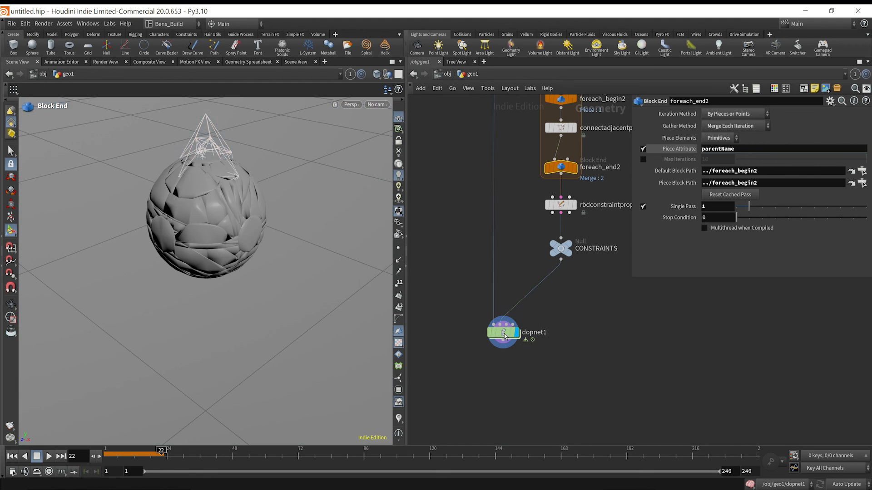
pyautogui.click(560, 248)
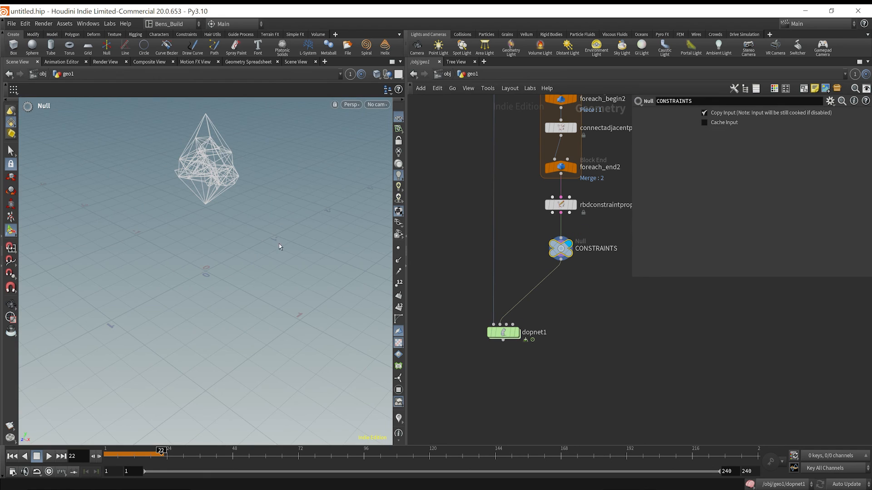
pyautogui.click(10, 455)
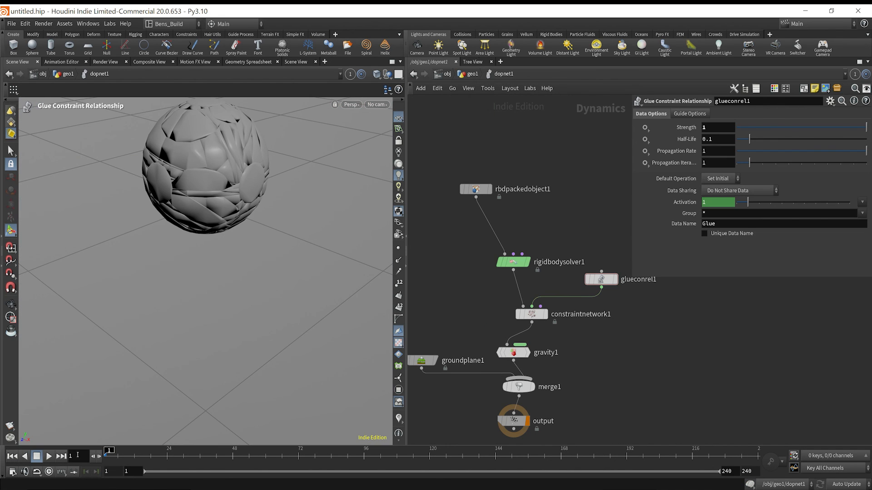
# Step: Replay the glued simulation and stop around frame 96 once the pieces settle
pyautogui.click(47, 456)
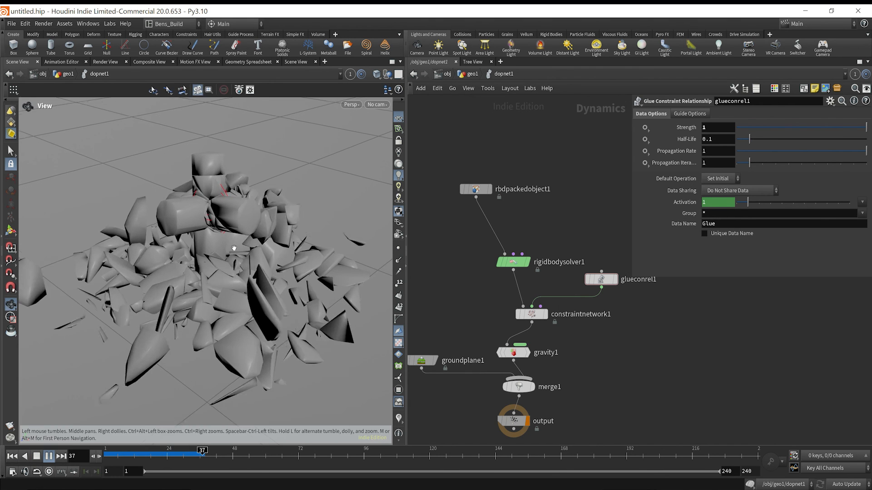
pyautogui.click(49, 456)
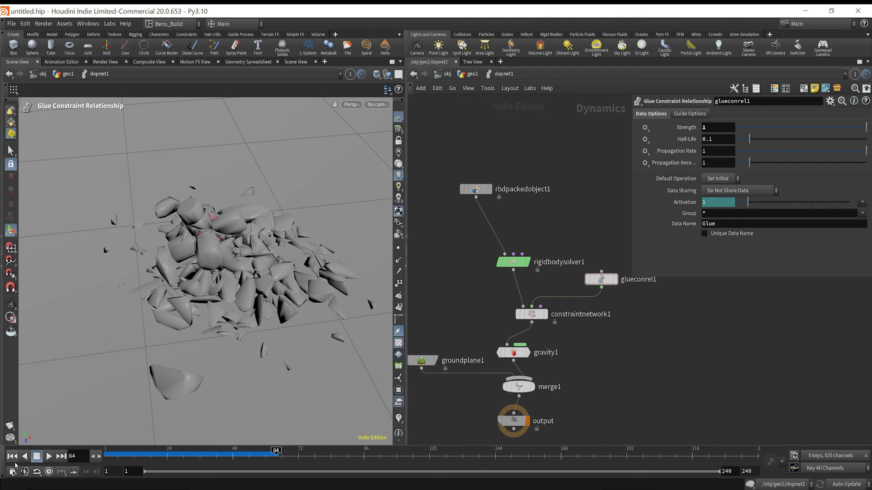
pyautogui.click(48, 456)
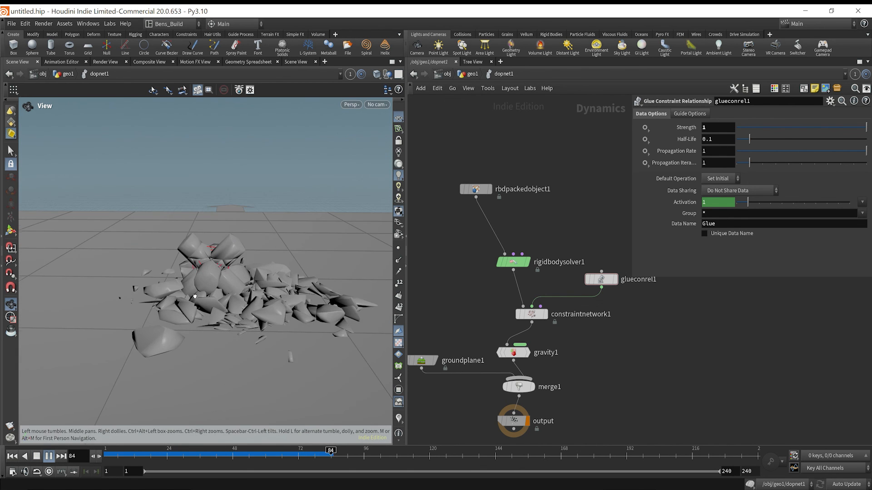
pyautogui.click(48, 456)
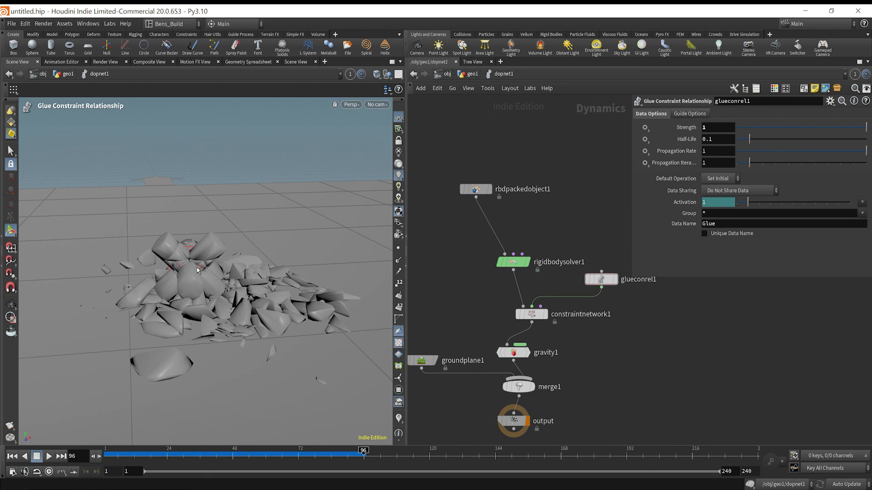
pyautogui.moveTo(283, 301)
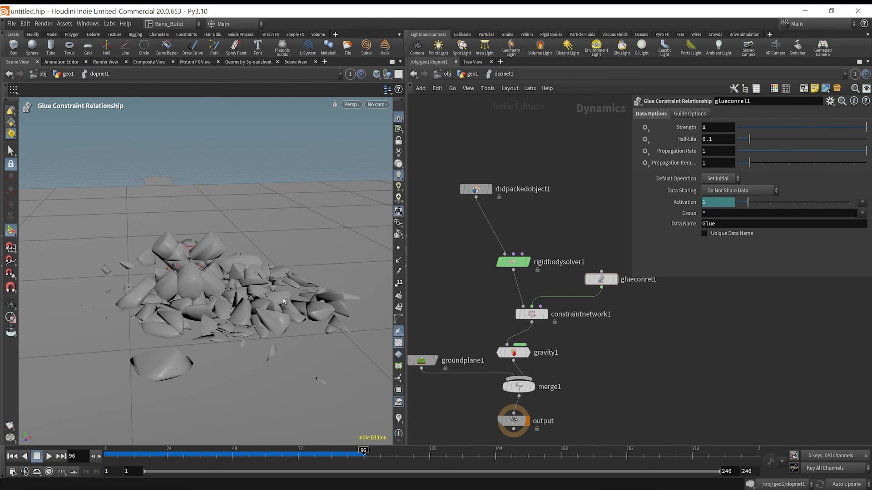
pyautogui.moveTo(319, 346)
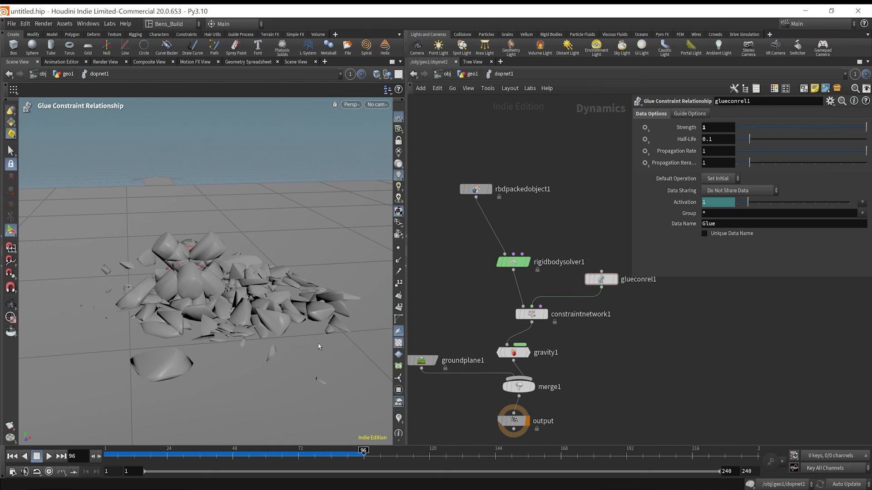